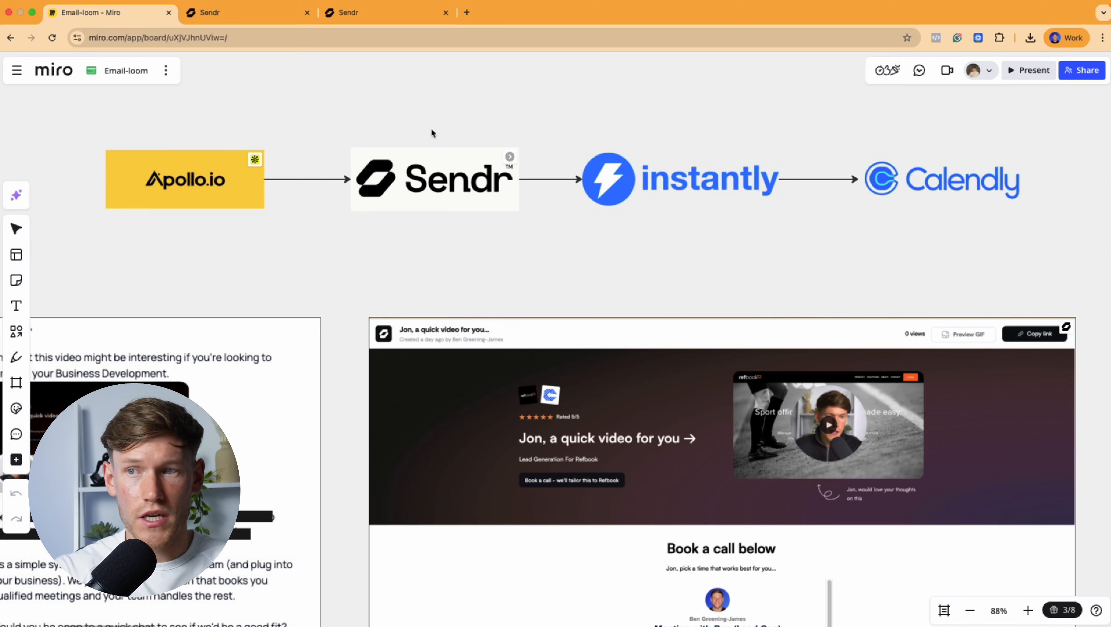
pyautogui.moveTo(385, 218)
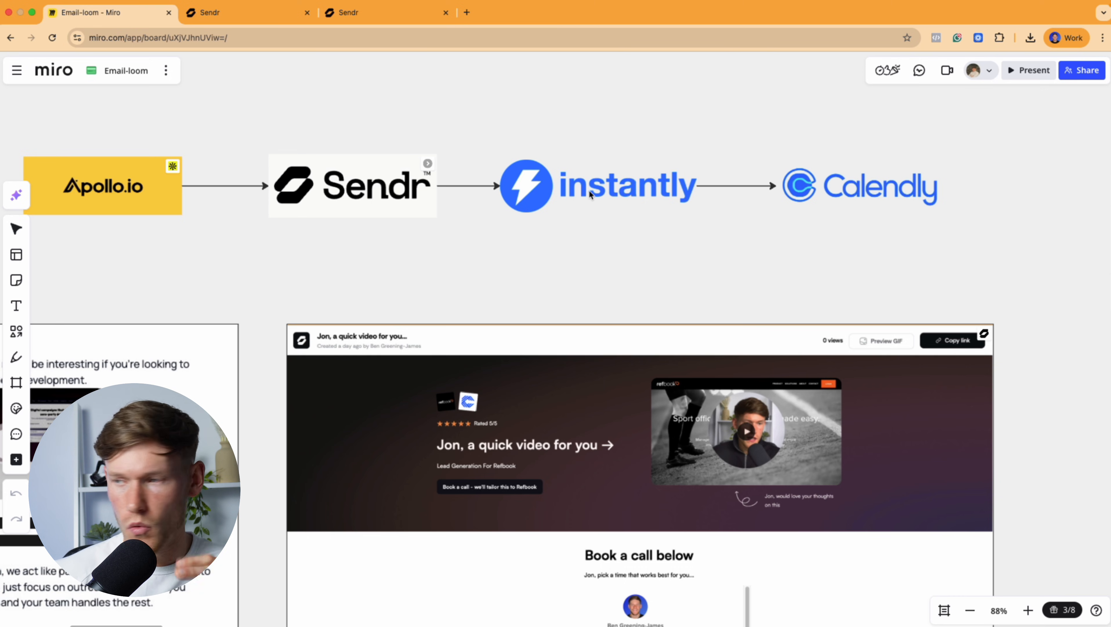
pyautogui.moveTo(561, 161)
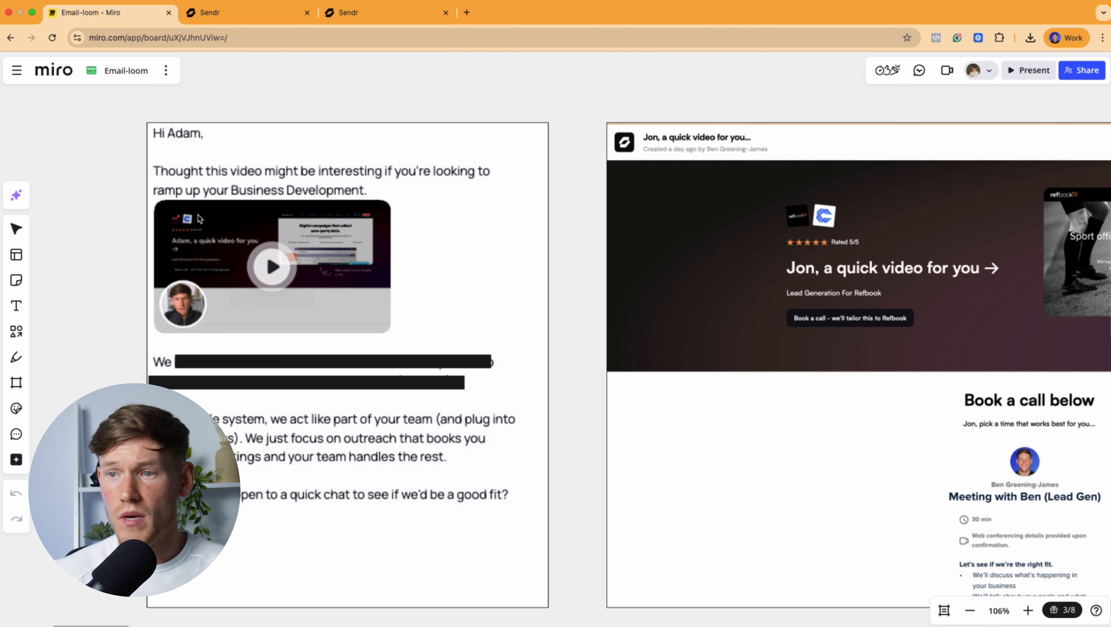
pyautogui.moveTo(258, 278)
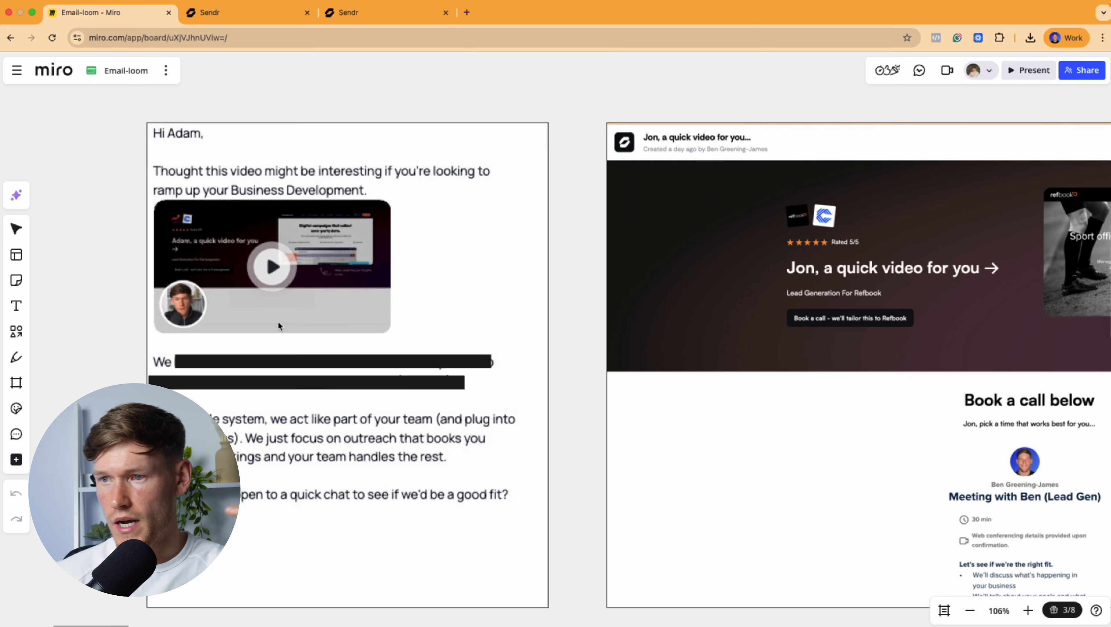
# - Bring up the Sendr lead table and move across to the Personalized page columns
pyautogui.scroll(-3)
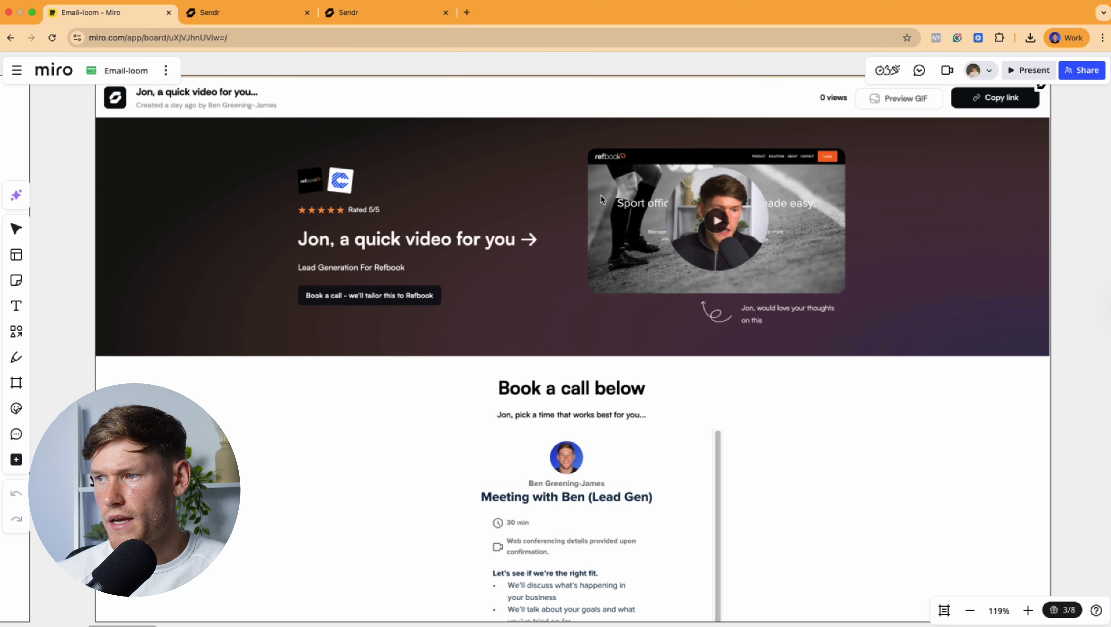
pyautogui.scroll(-3)
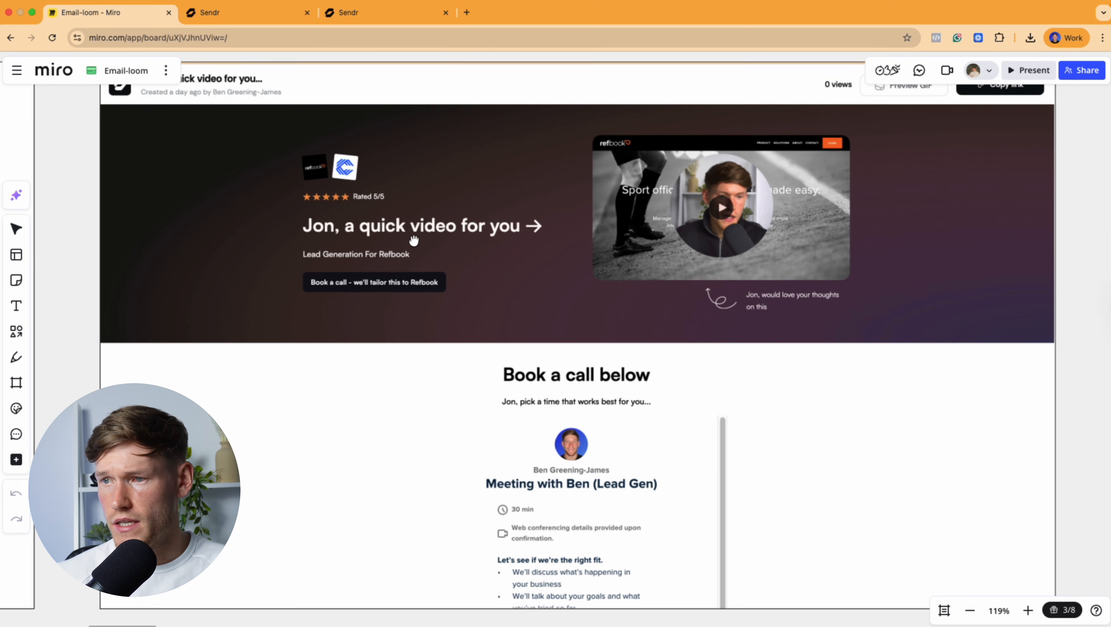
pyautogui.moveTo(400, 261)
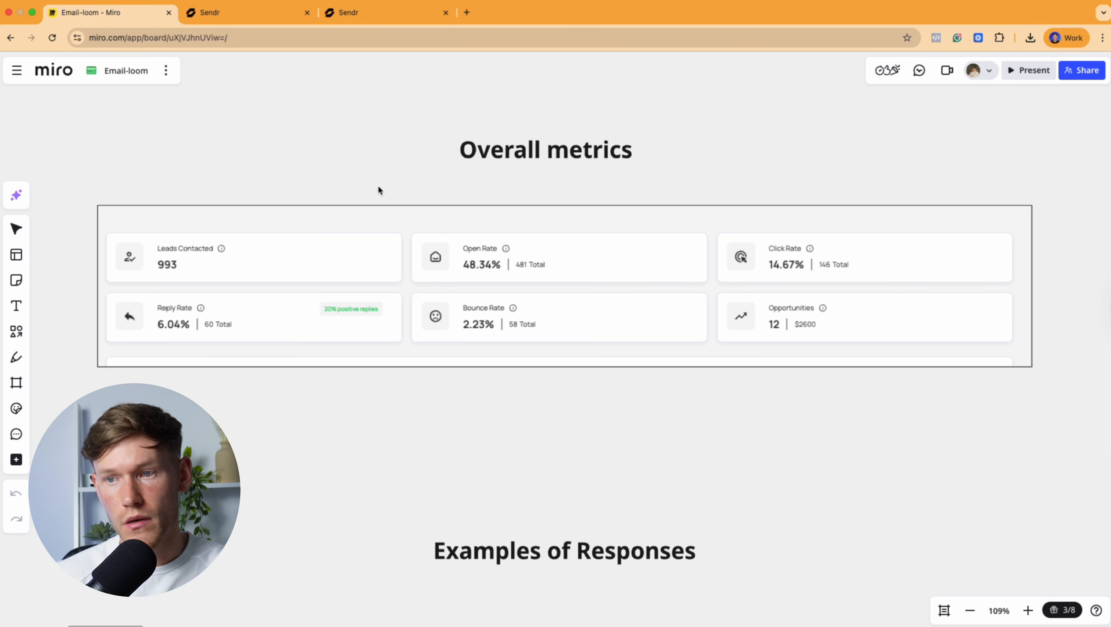
pyautogui.moveTo(236, 234)
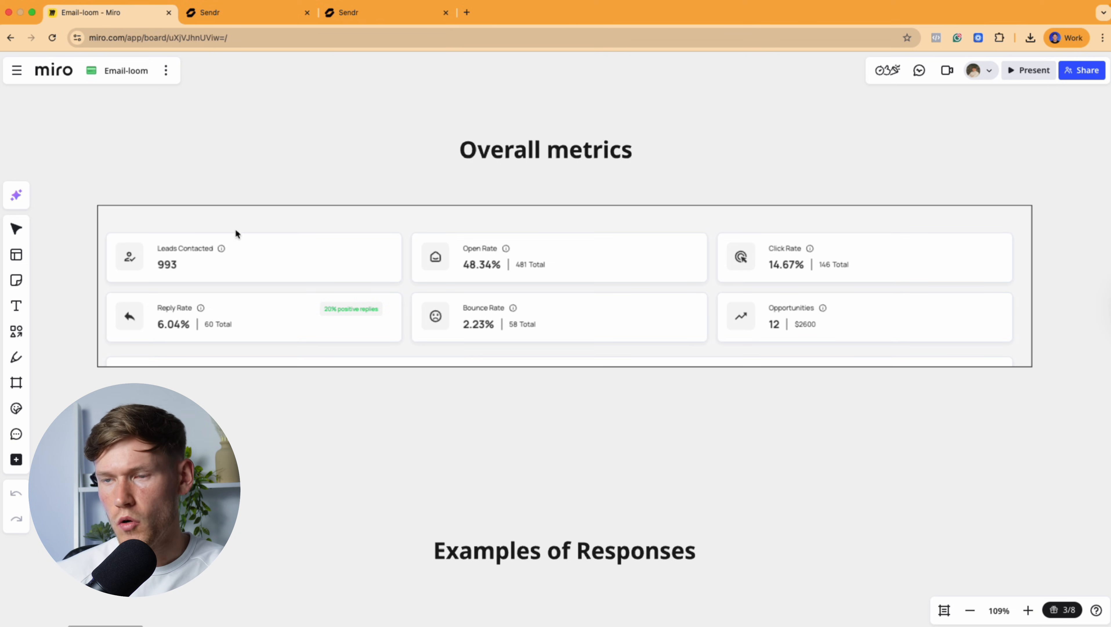
pyautogui.moveTo(169, 269)
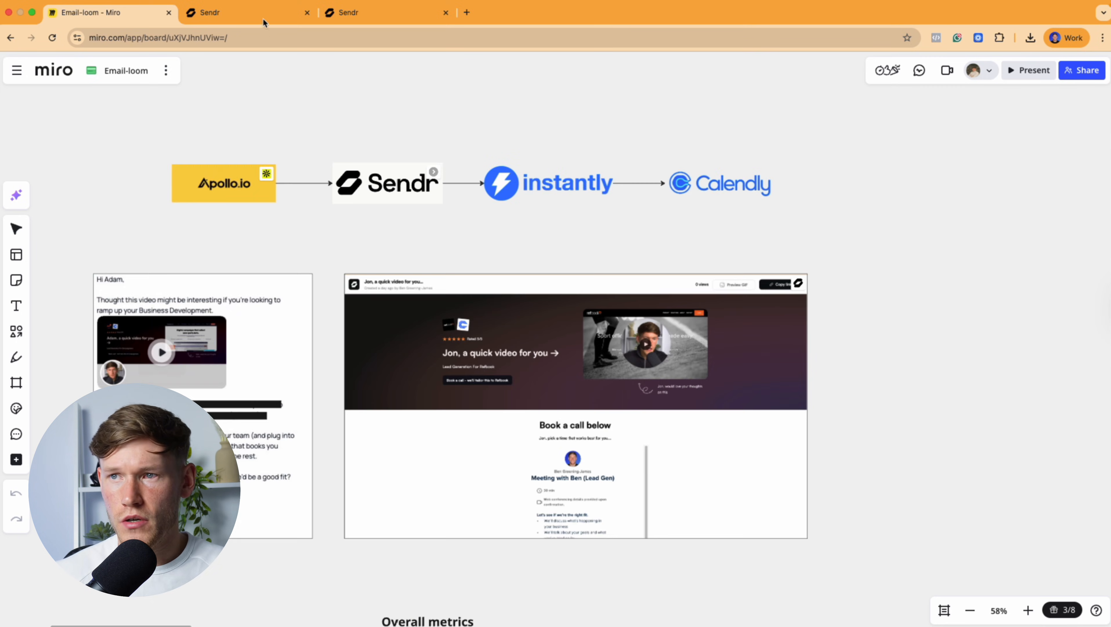
pyautogui.click(244, 12)
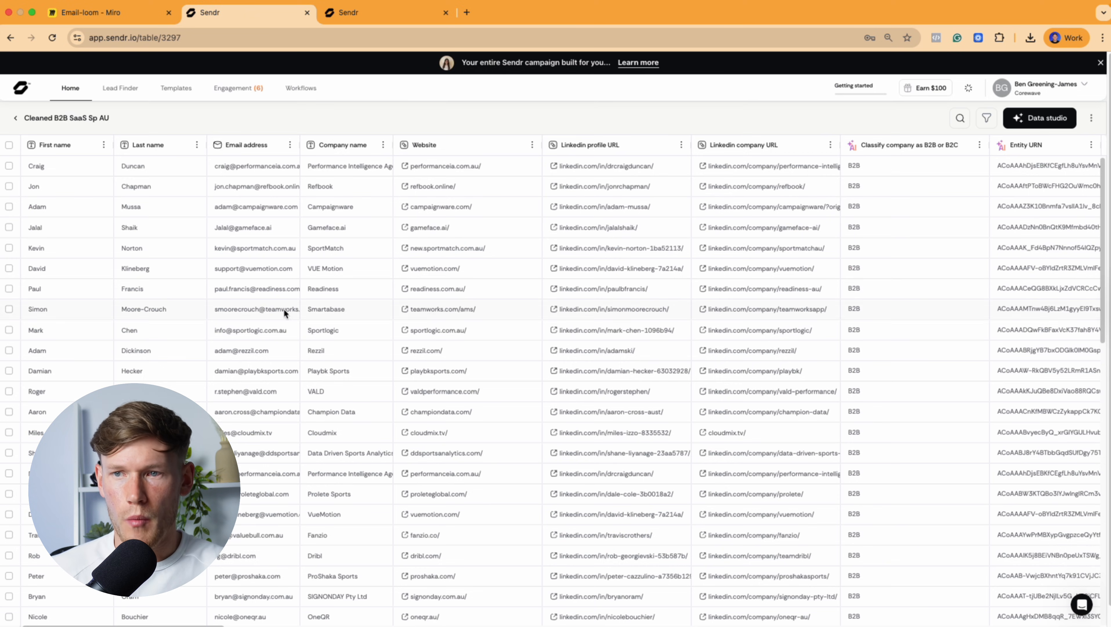
pyautogui.moveTo(496, 310)
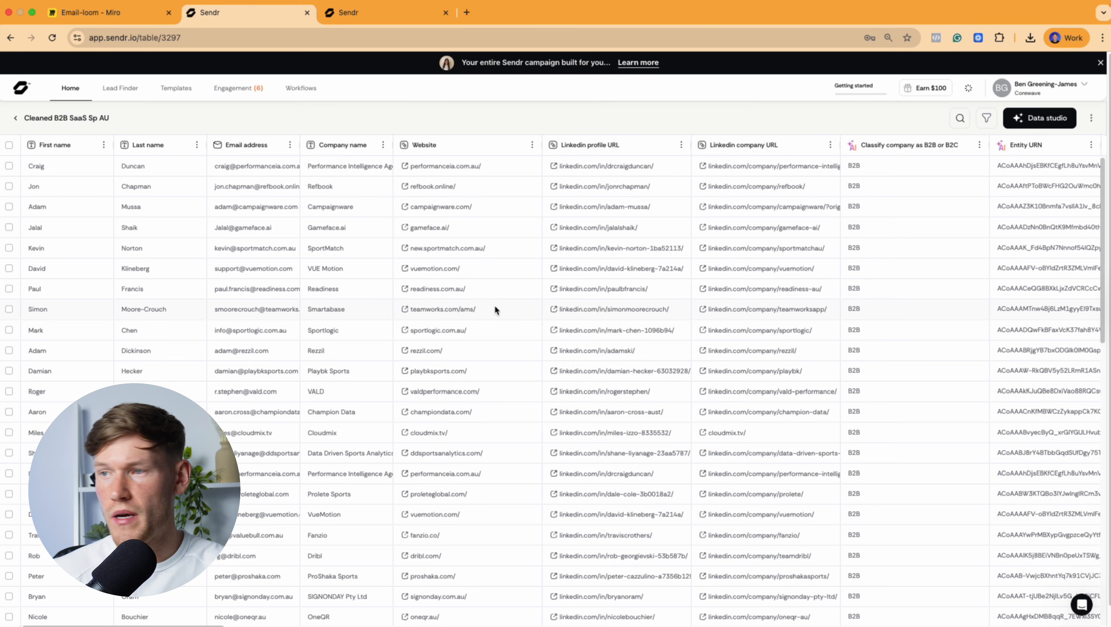
pyautogui.moveTo(574, 259)
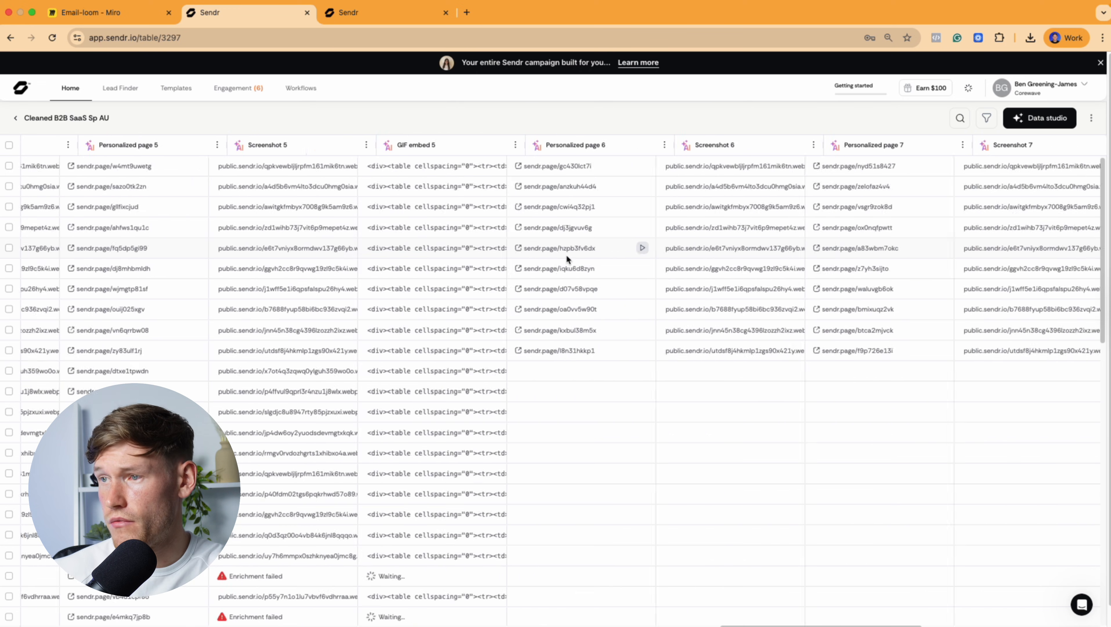
pyautogui.hscroll(3)
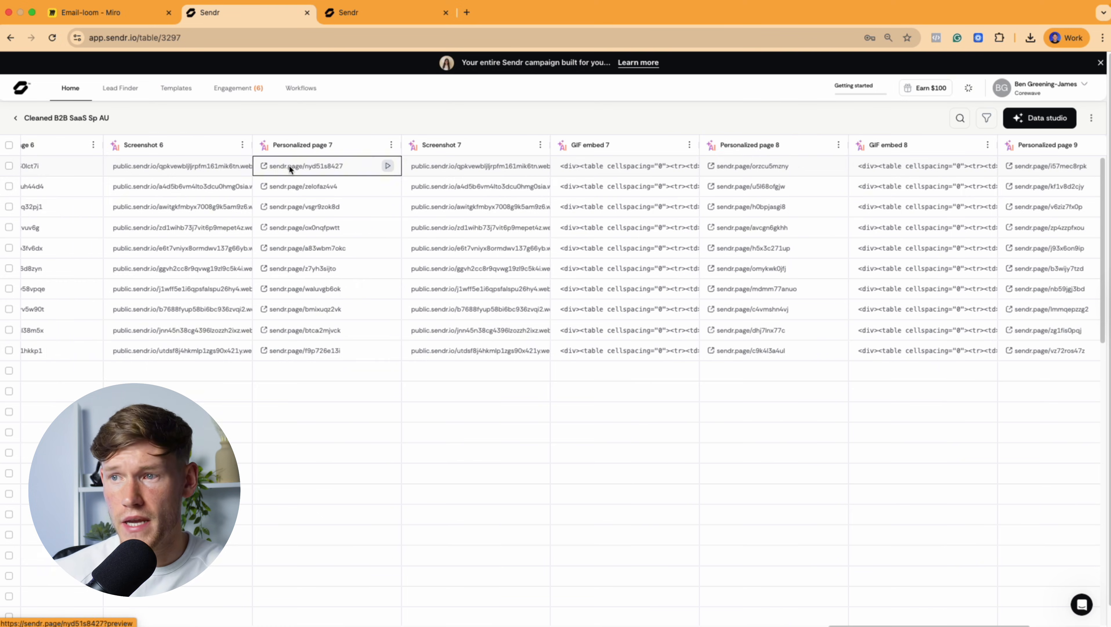
# - Preview Craig's and Jon's sendr.page video landing pages, then return to the Miro board
pyautogui.click(388, 166)
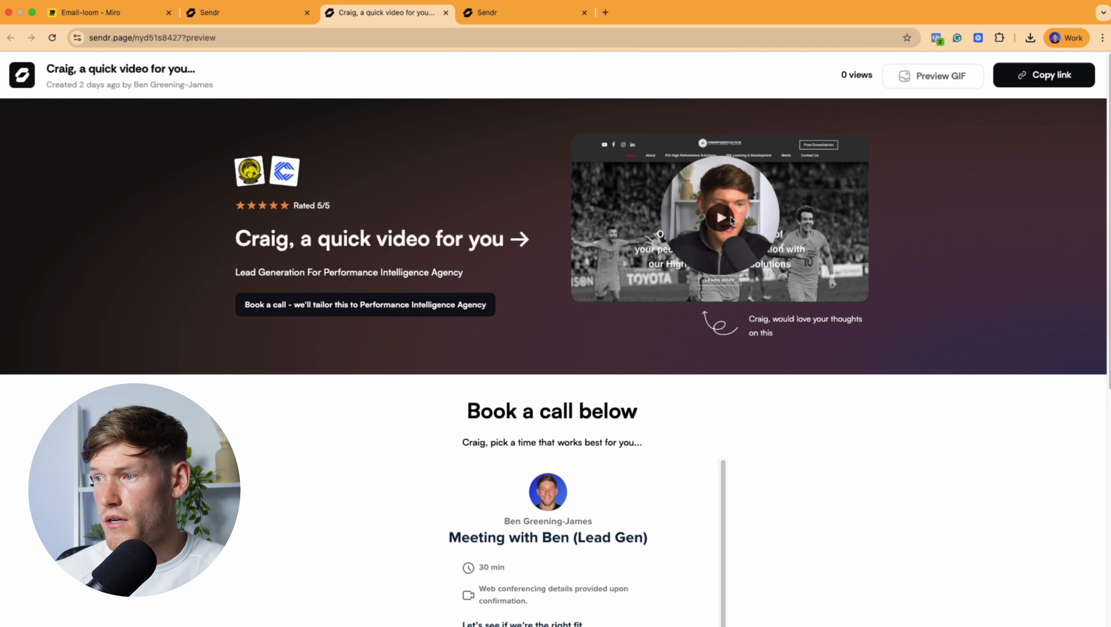
pyautogui.click(244, 12)
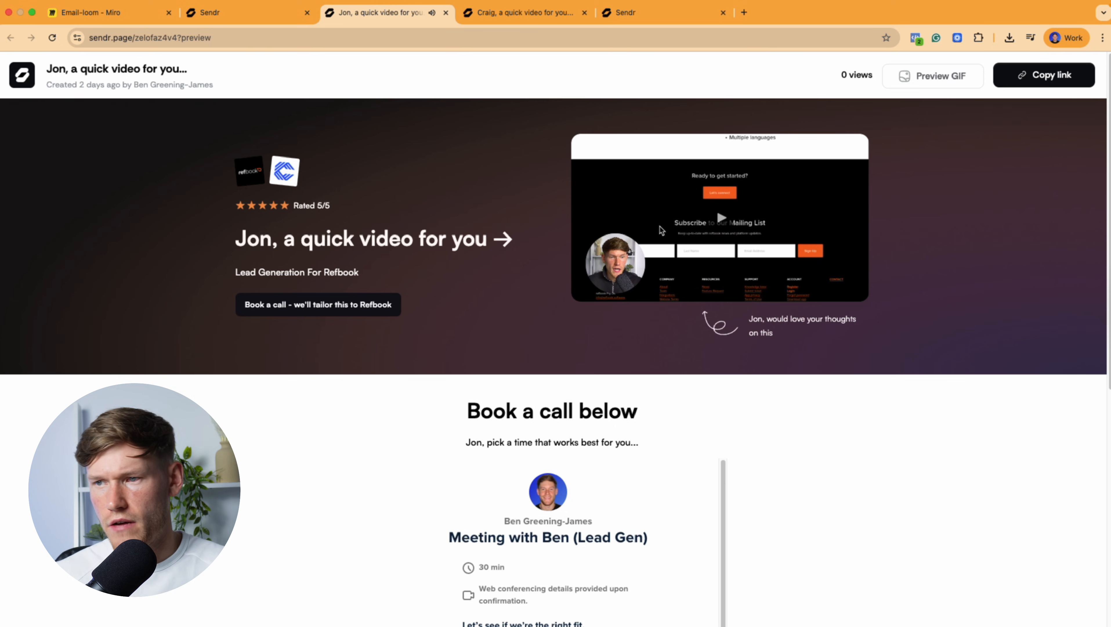
pyautogui.click(248, 12)
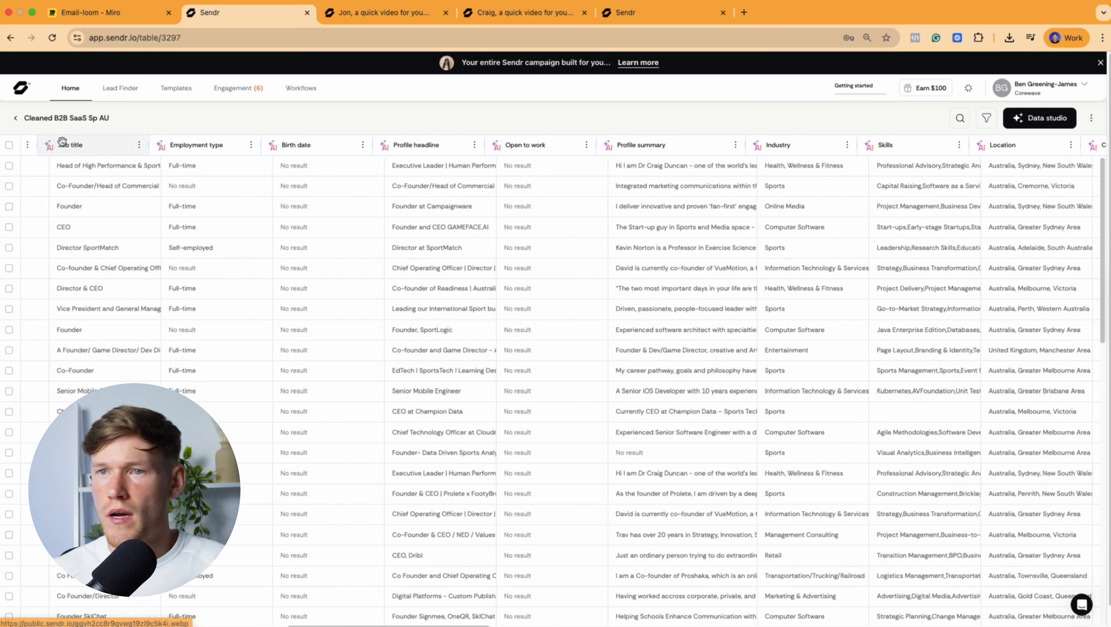
pyautogui.click(106, 12)
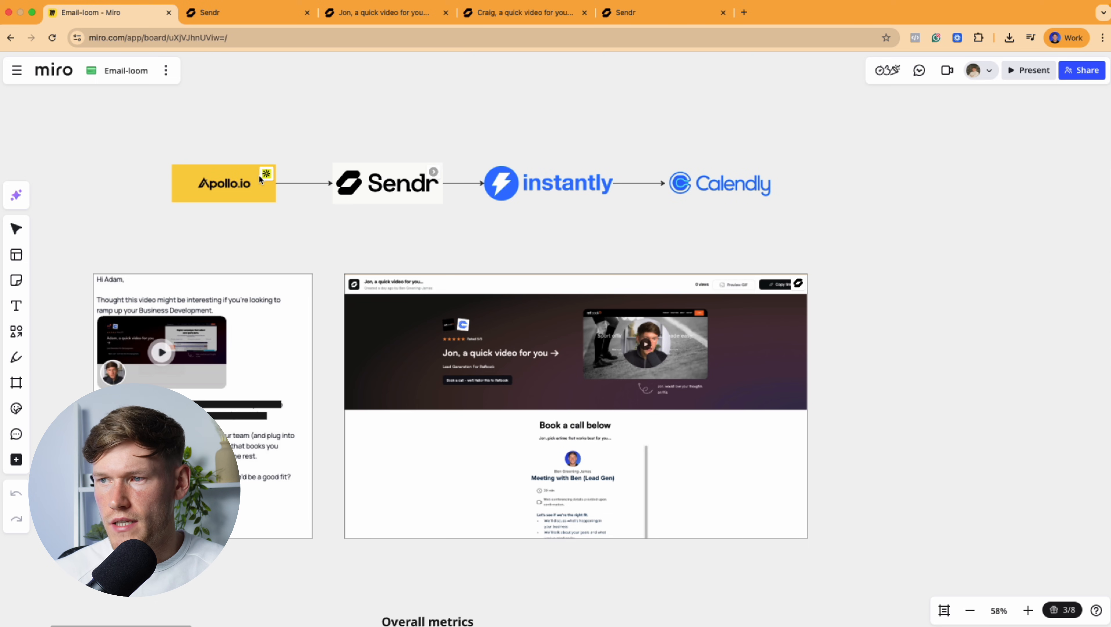
# - Show the saved Apollo people search of 13 verified London owners at 11–20 employee companies
pyautogui.click(249, 12)
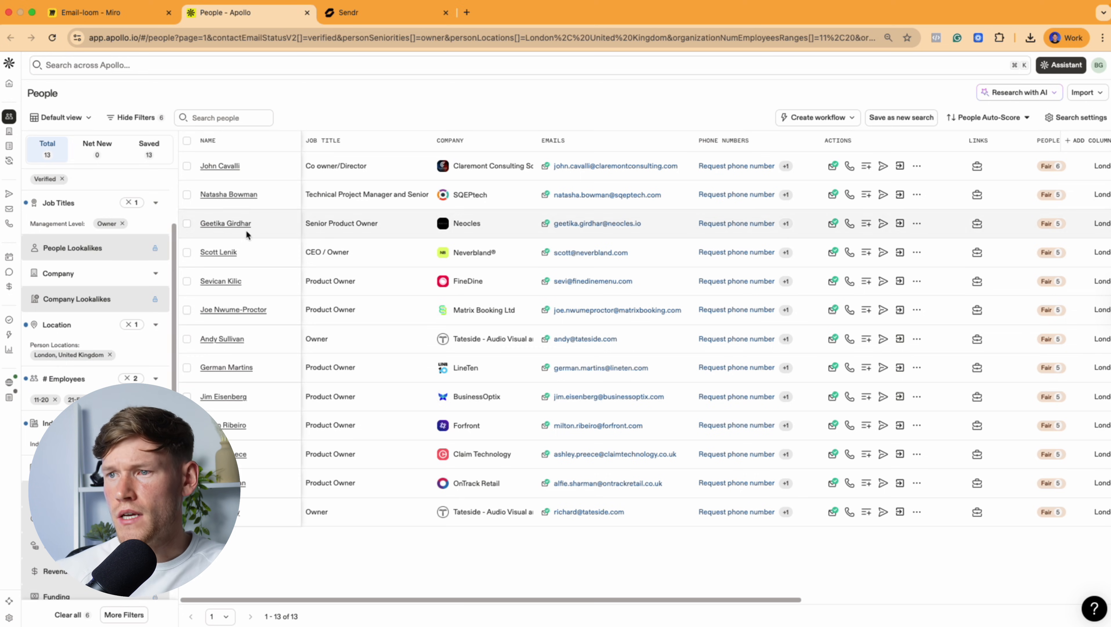
pyautogui.moveTo(363, 323)
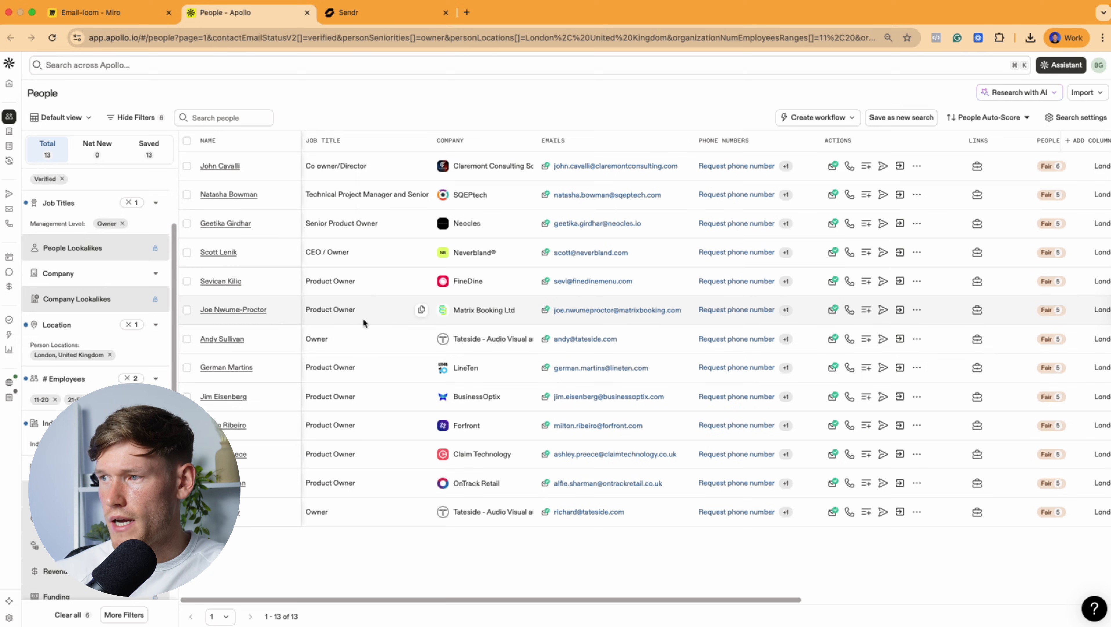
pyautogui.moveTo(361, 329)
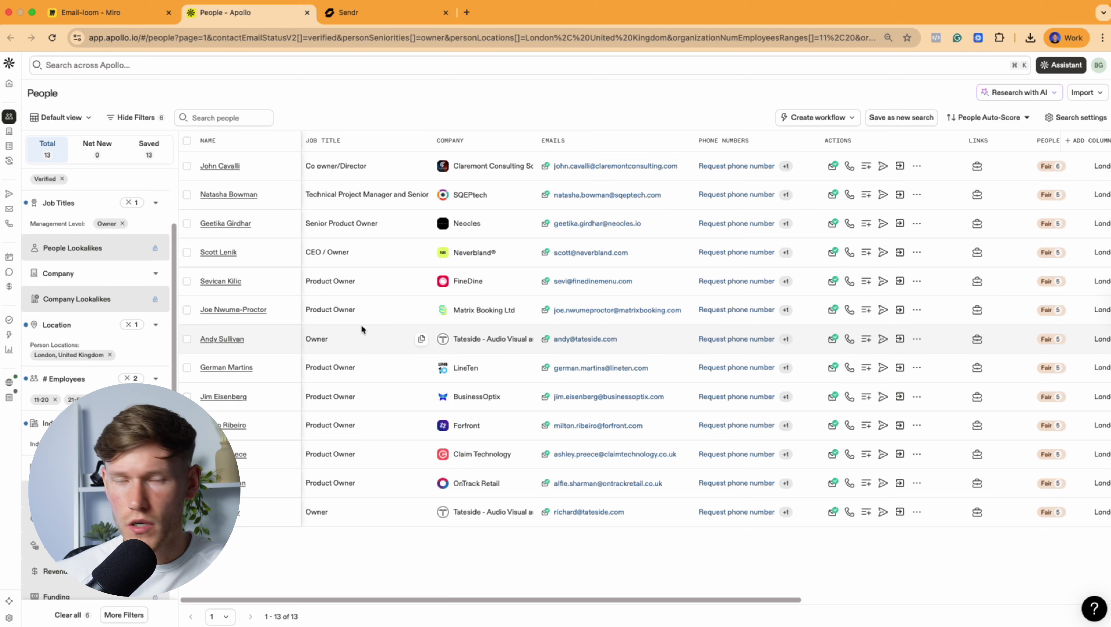
# - In the London leads table, filter the Enrich contacts dialog to data enrichment sources
pyautogui.click(386, 13)
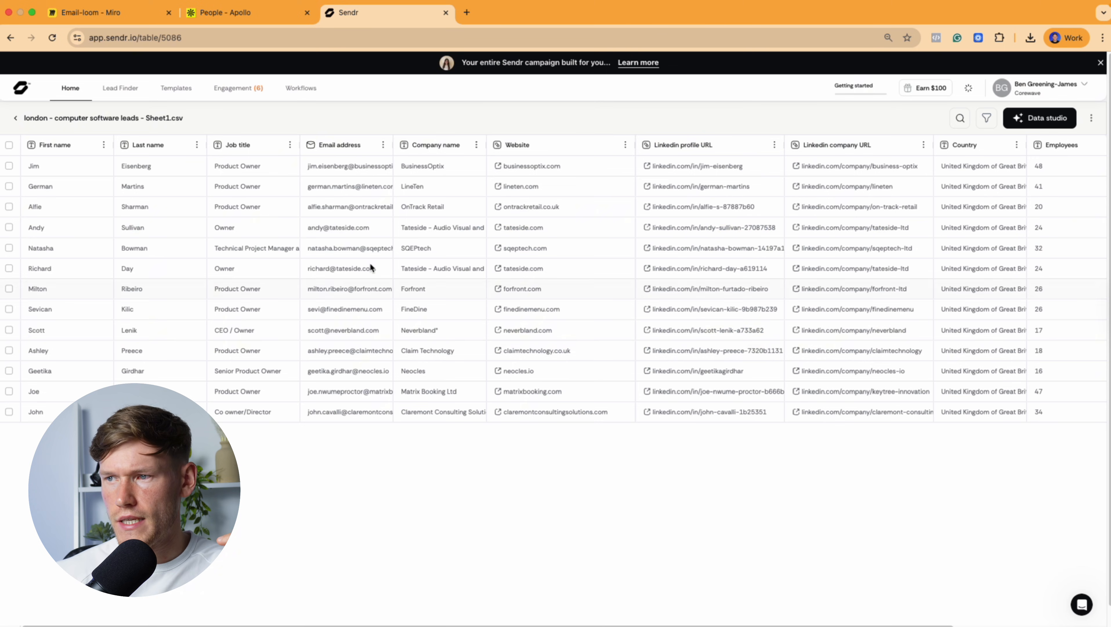
pyautogui.moveTo(247, 182)
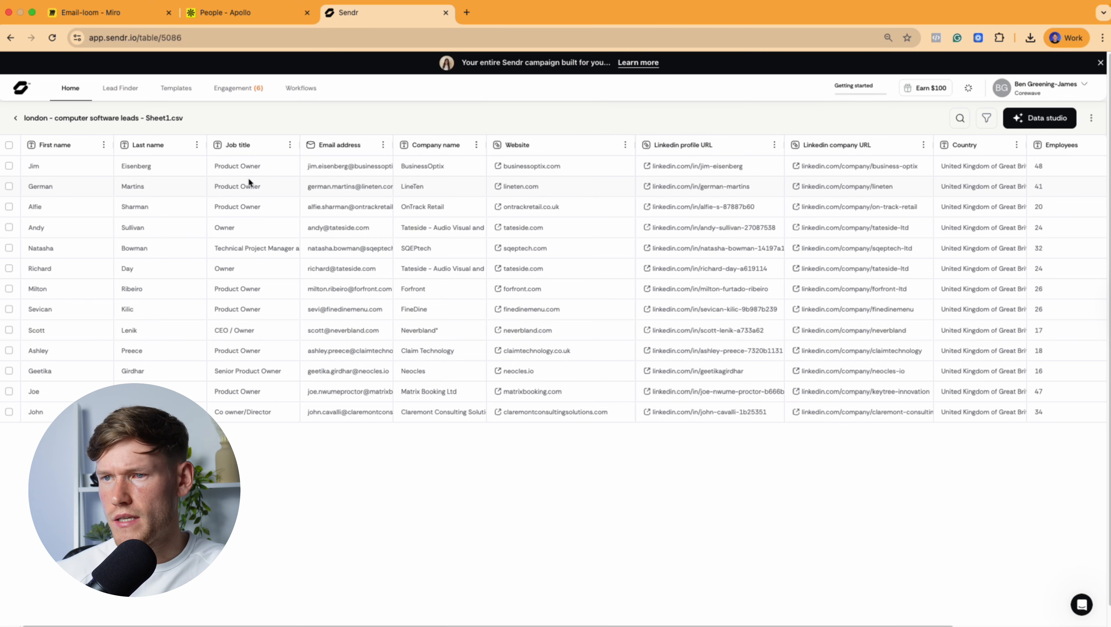
pyautogui.hscroll(3)
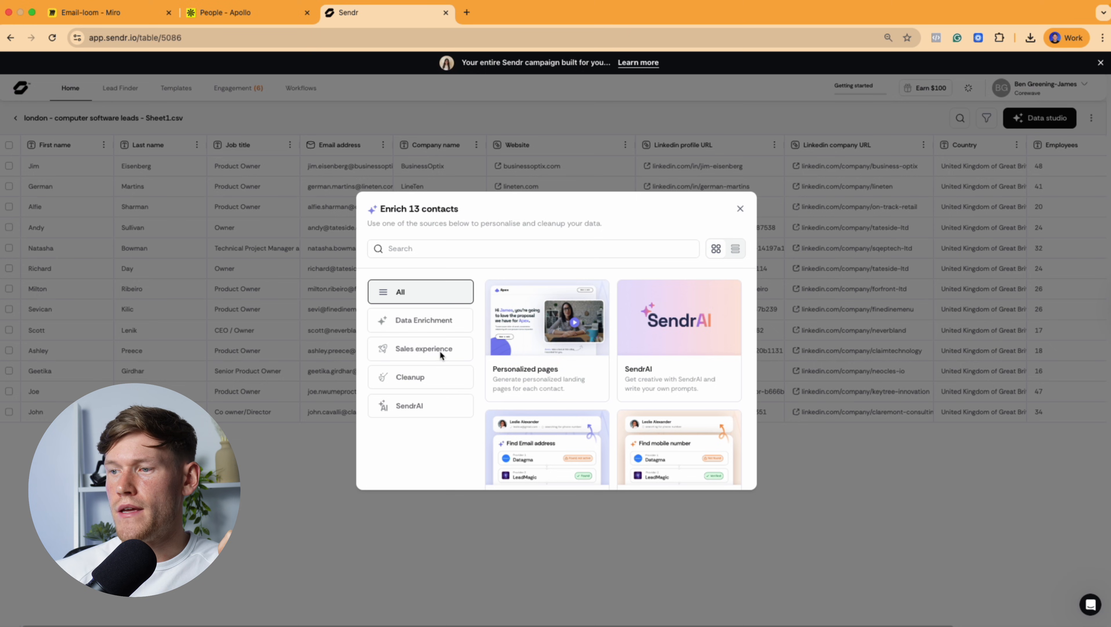
pyautogui.click(420, 320)
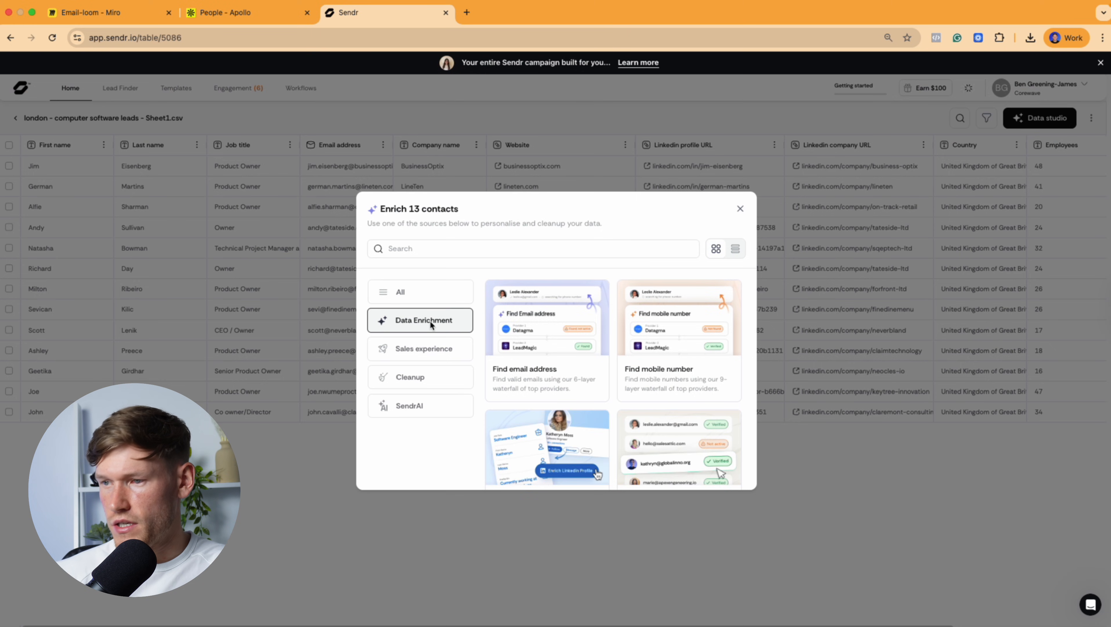
pyautogui.scroll(-3)
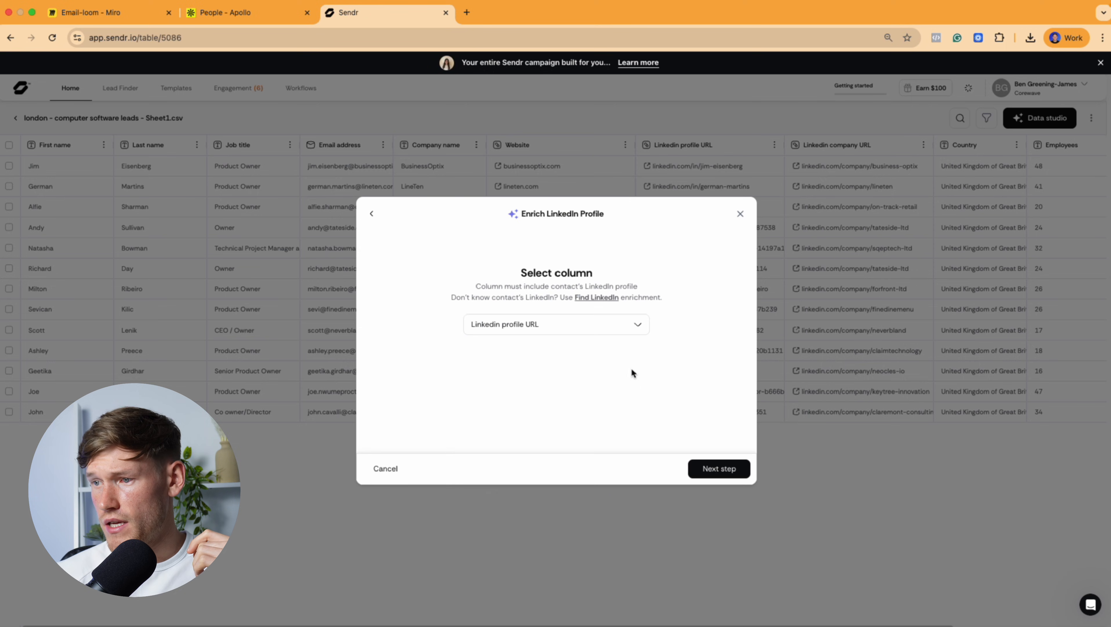
# - Order Enrich LinkedIn Profile from the LinkedIn URL column for all 13 contacts and confirm
pyautogui.click(717, 467)
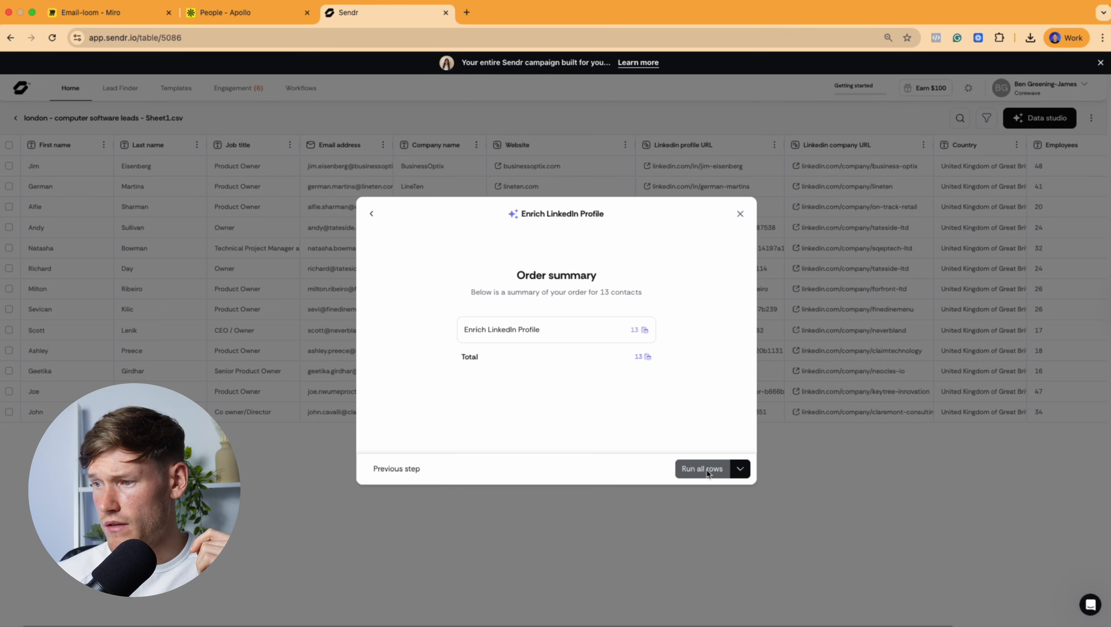
pyautogui.click(702, 469)
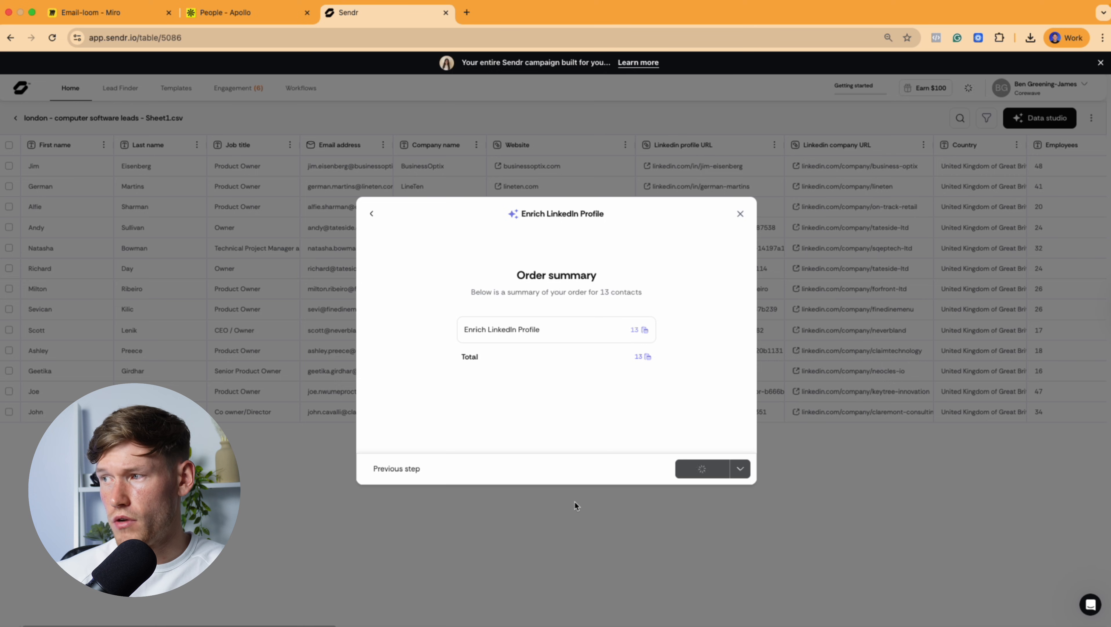
pyautogui.click(700, 468)
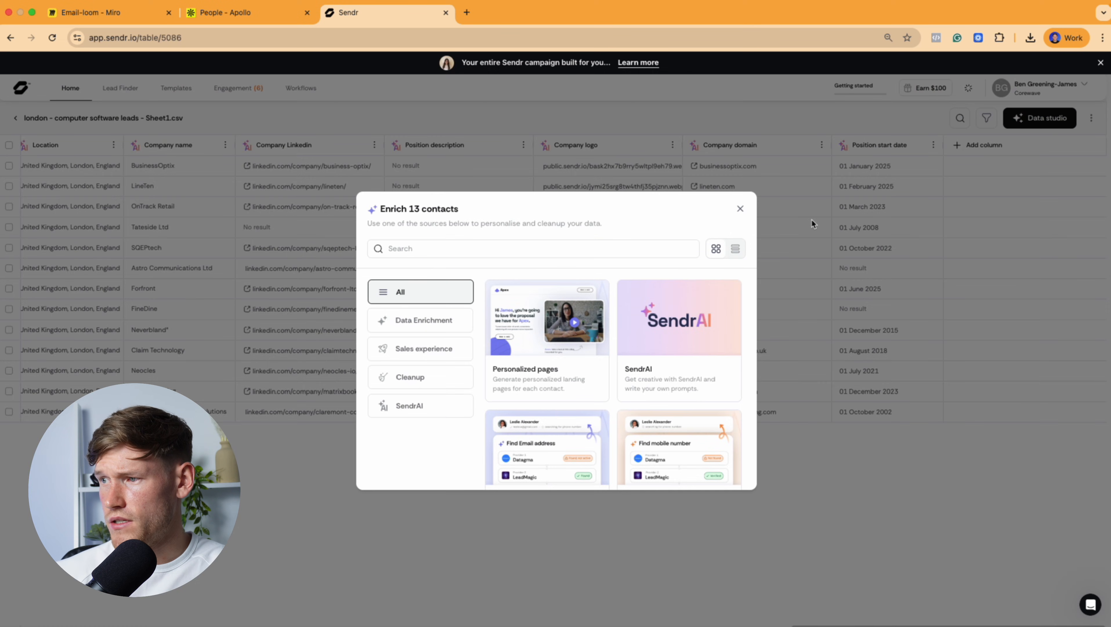
# - Choose Personalized pages from the sales experience options with the B2B Lead Gen template
pyautogui.click(420, 348)
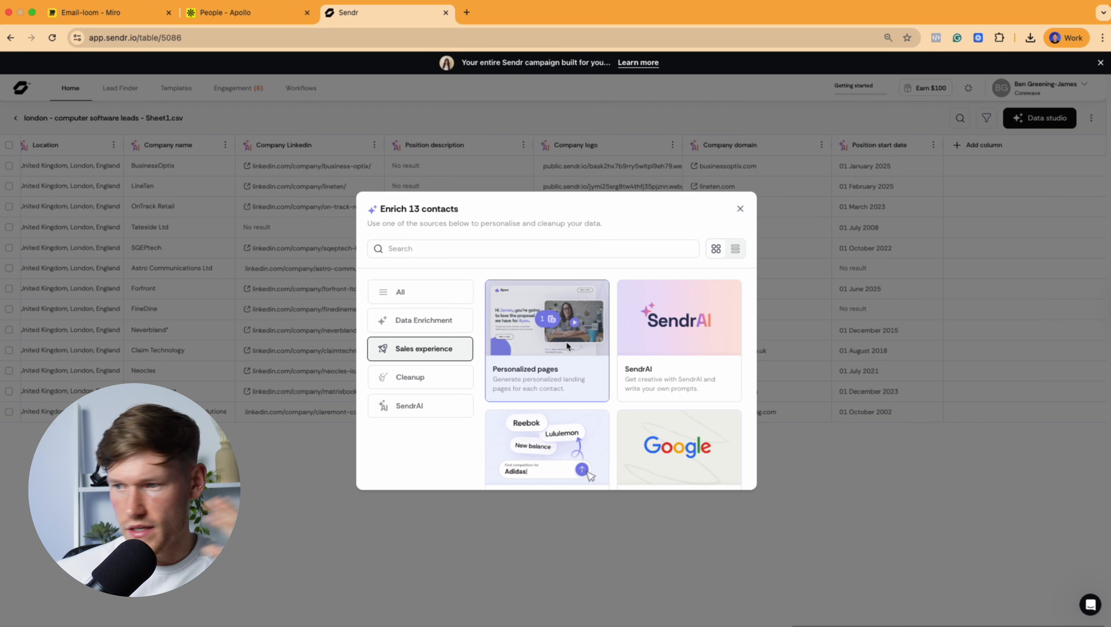
pyautogui.scroll(-3)
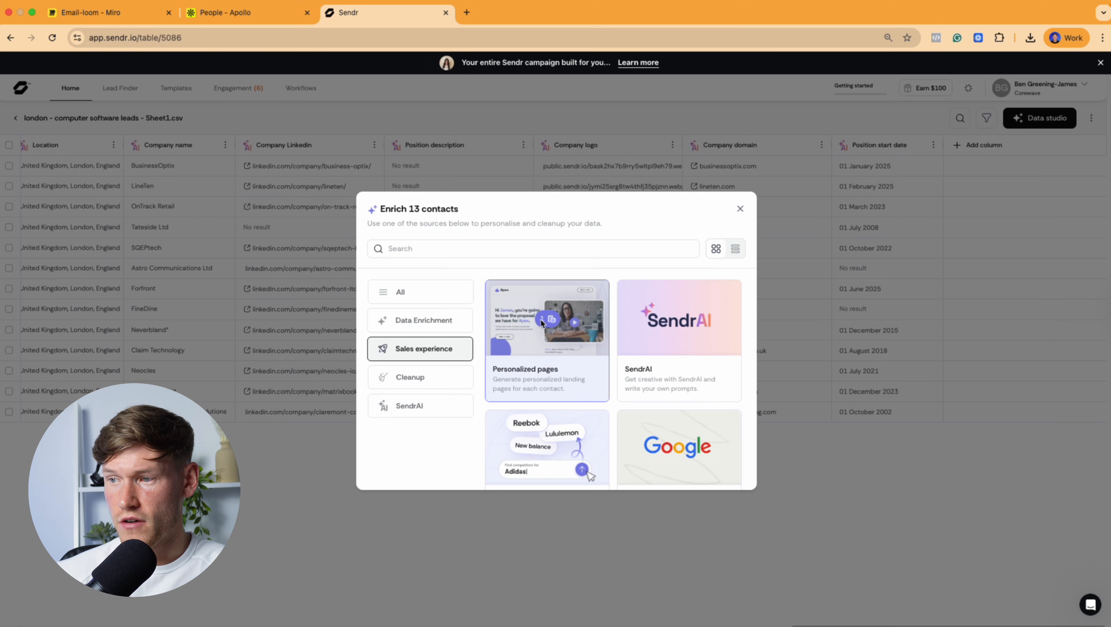
pyautogui.scroll(-3)
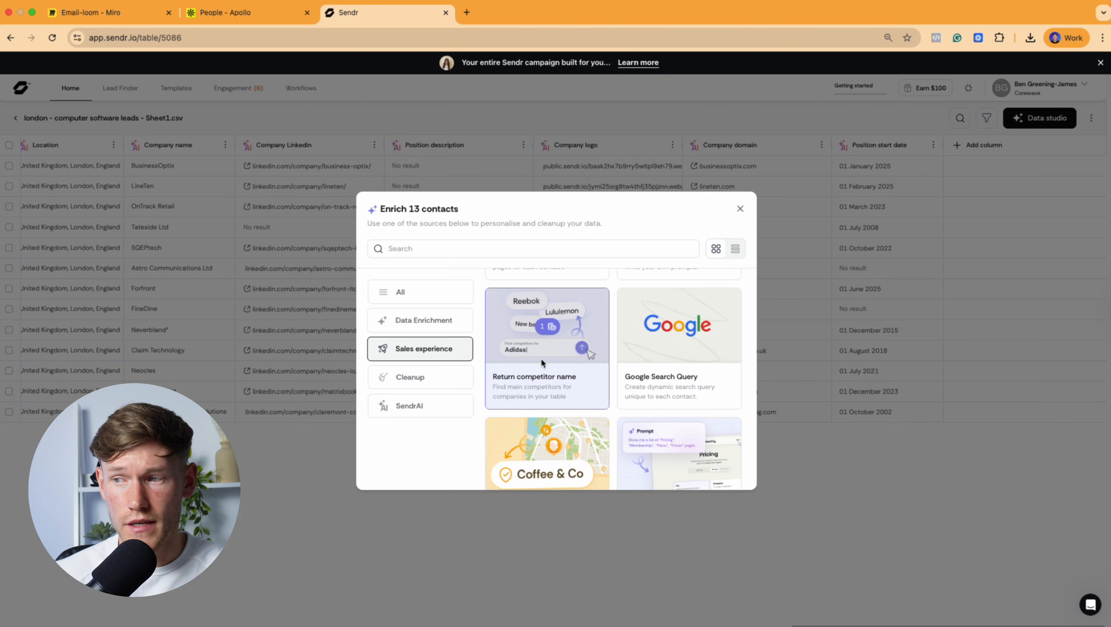
pyautogui.moveTo(542, 339)
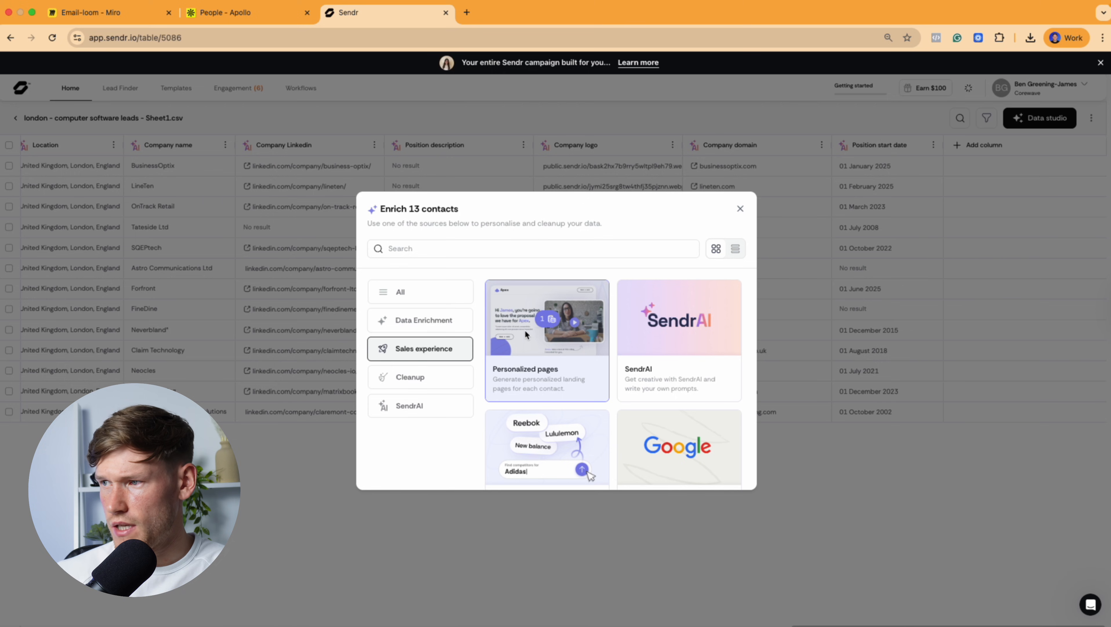
pyautogui.click(547, 340)
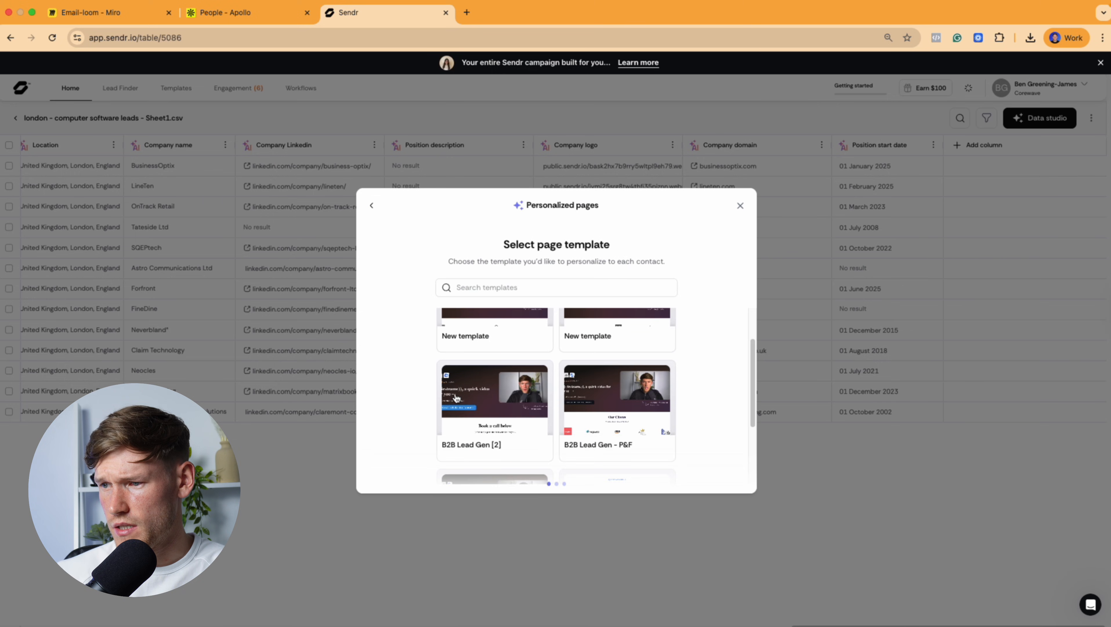
pyautogui.scroll(-3)
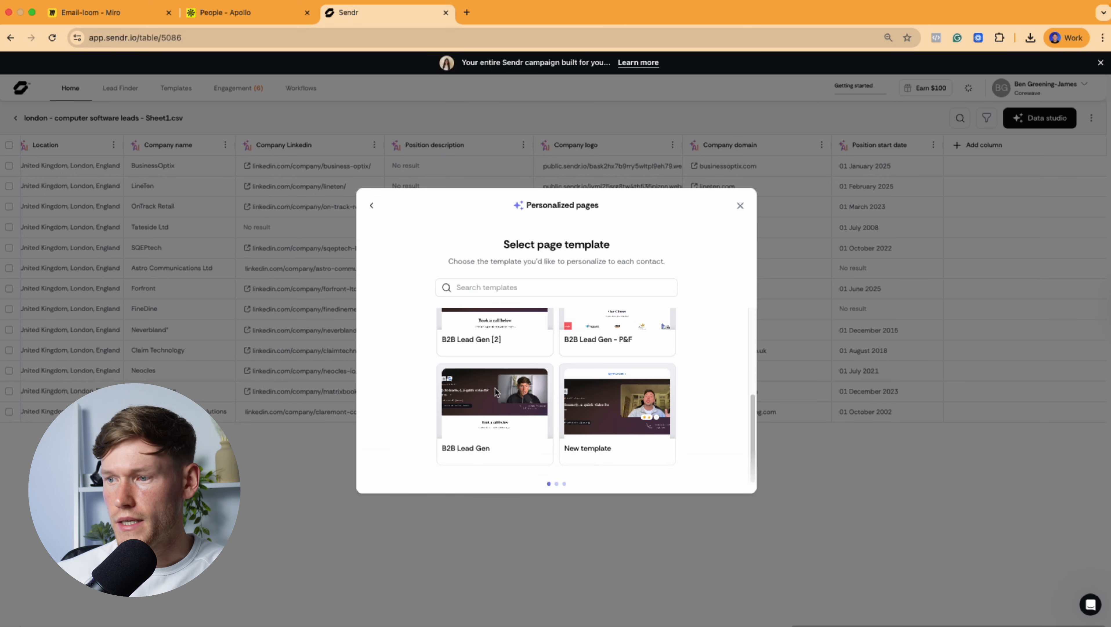
pyautogui.click(494, 400)
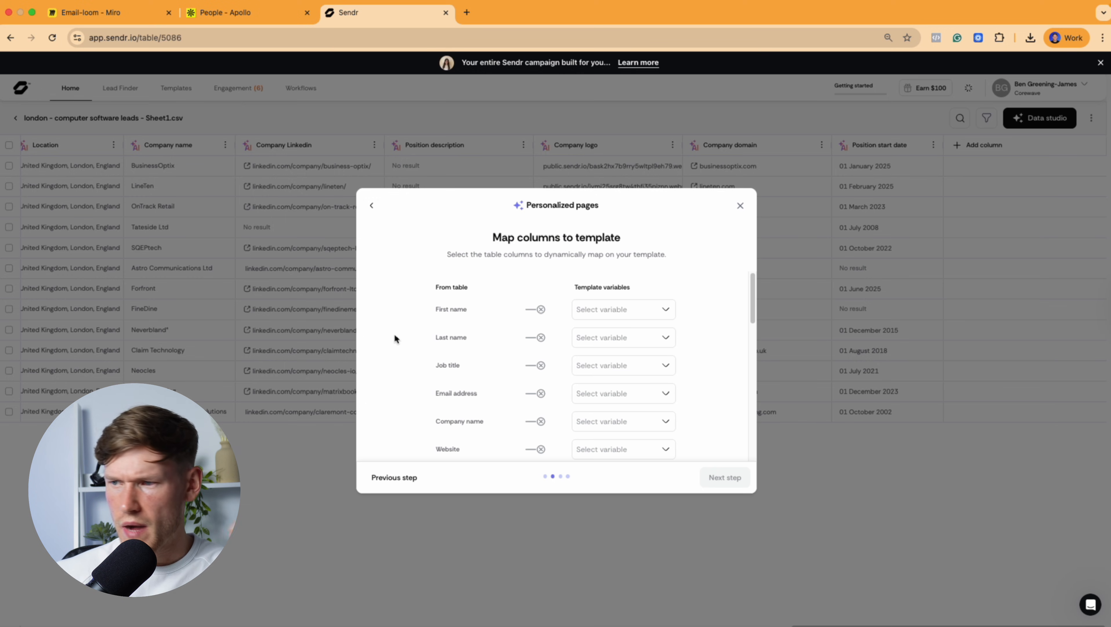
# - Map First name, Company name and Company logo columns to the template variables
pyautogui.click(622, 308)
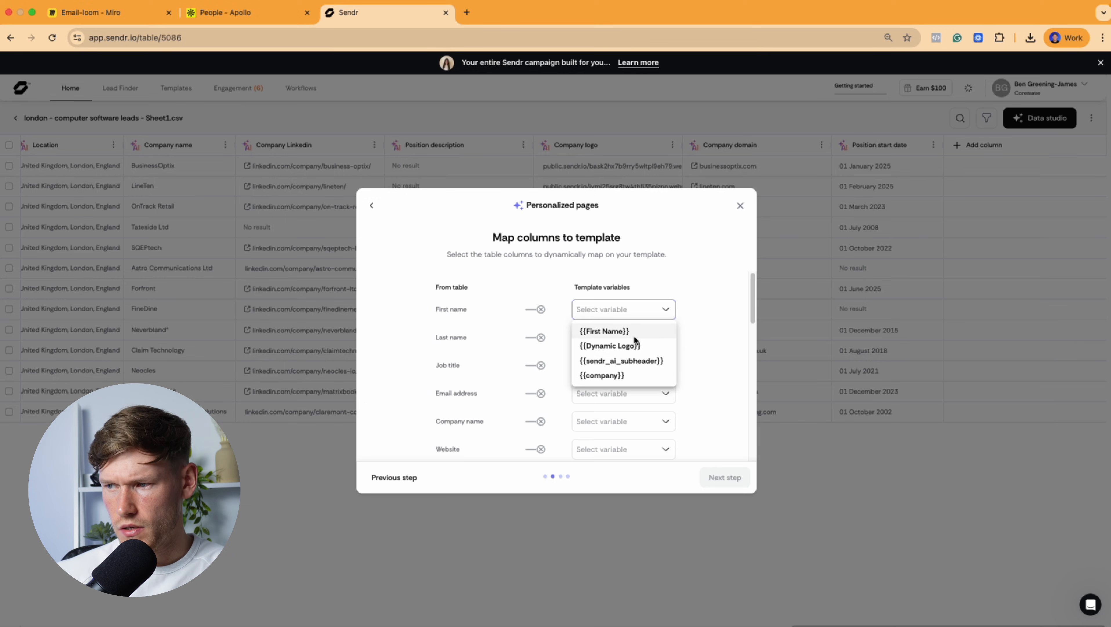
pyautogui.click(605, 332)
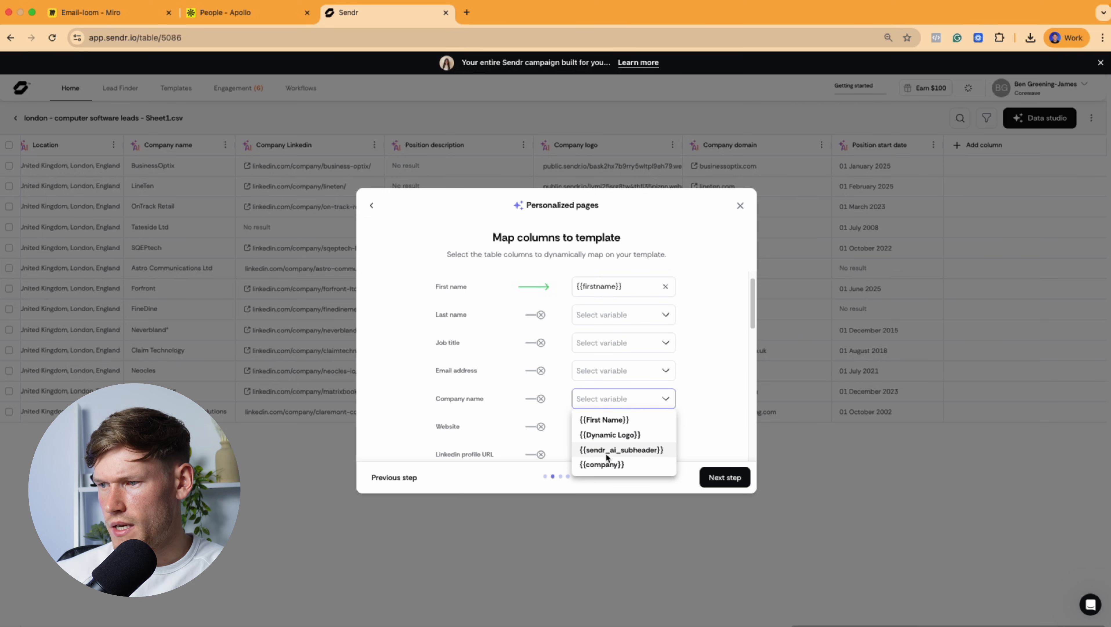
pyautogui.click(601, 464)
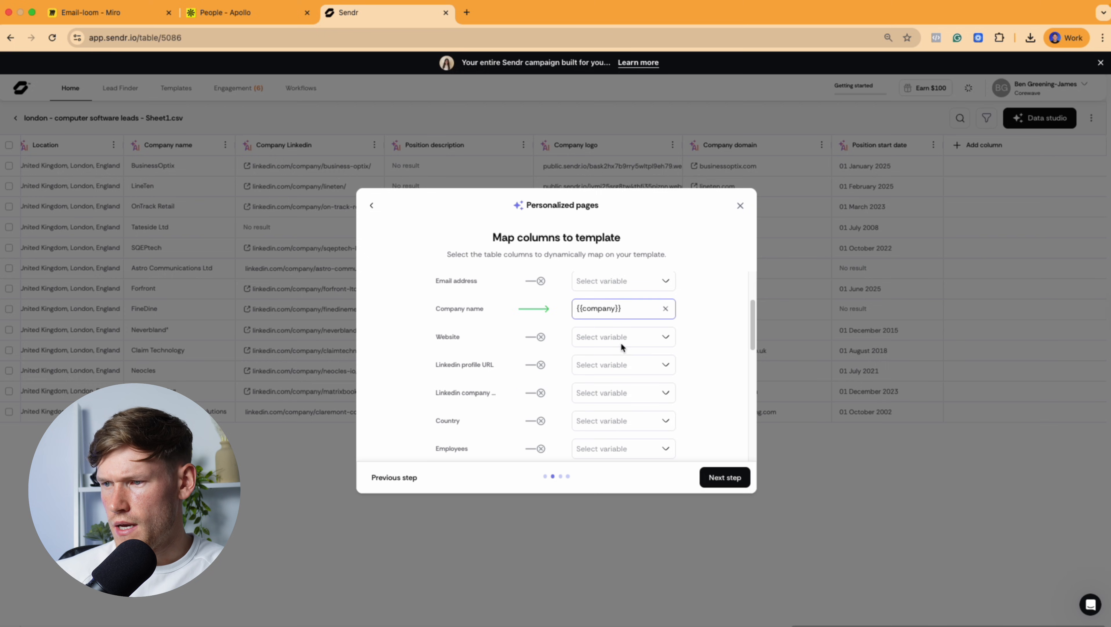
pyautogui.scroll(-3)
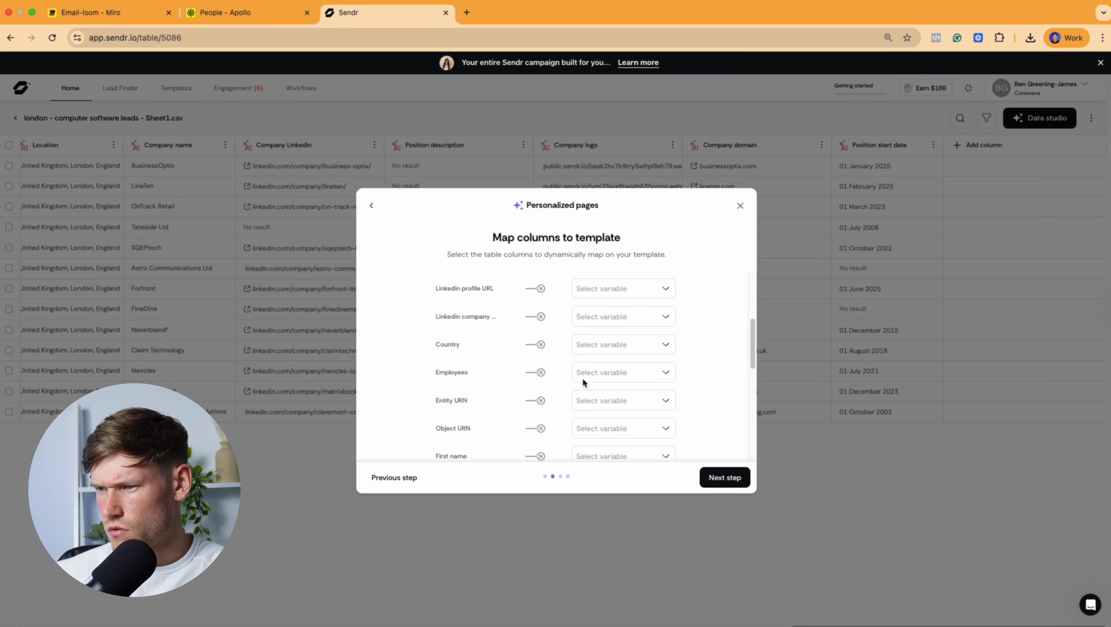
pyautogui.click(622, 348)
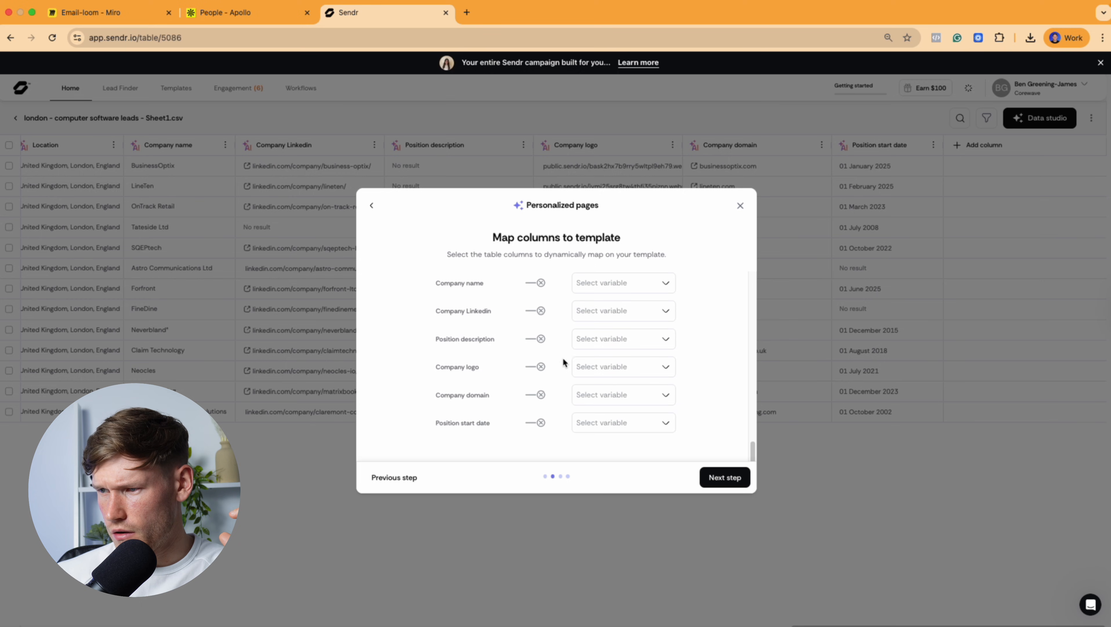
pyautogui.click(621, 367)
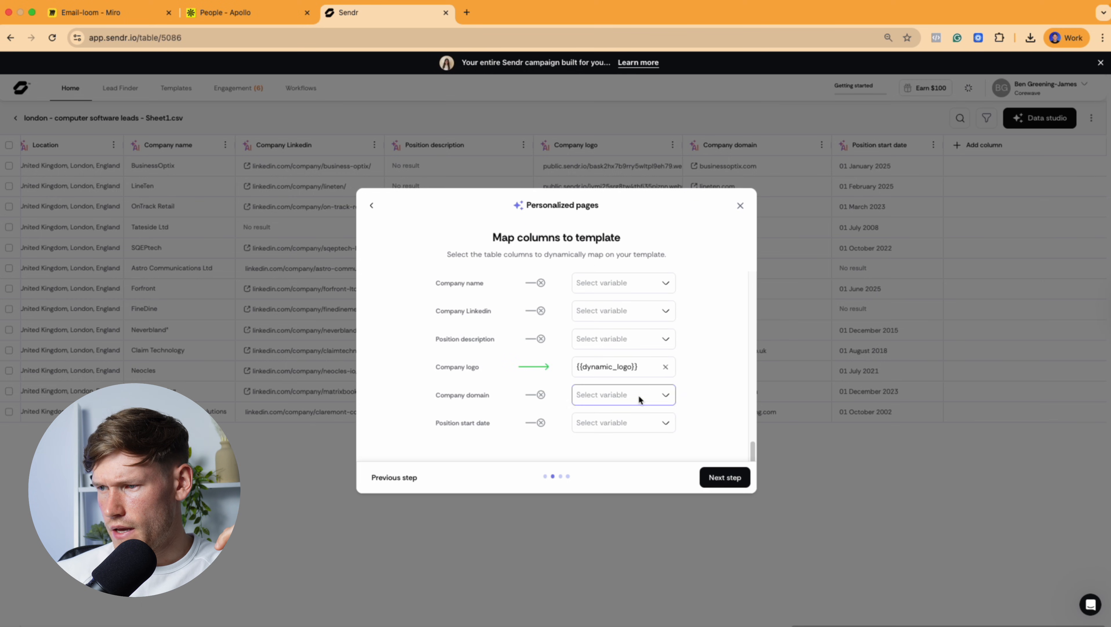
pyautogui.click(723, 477)
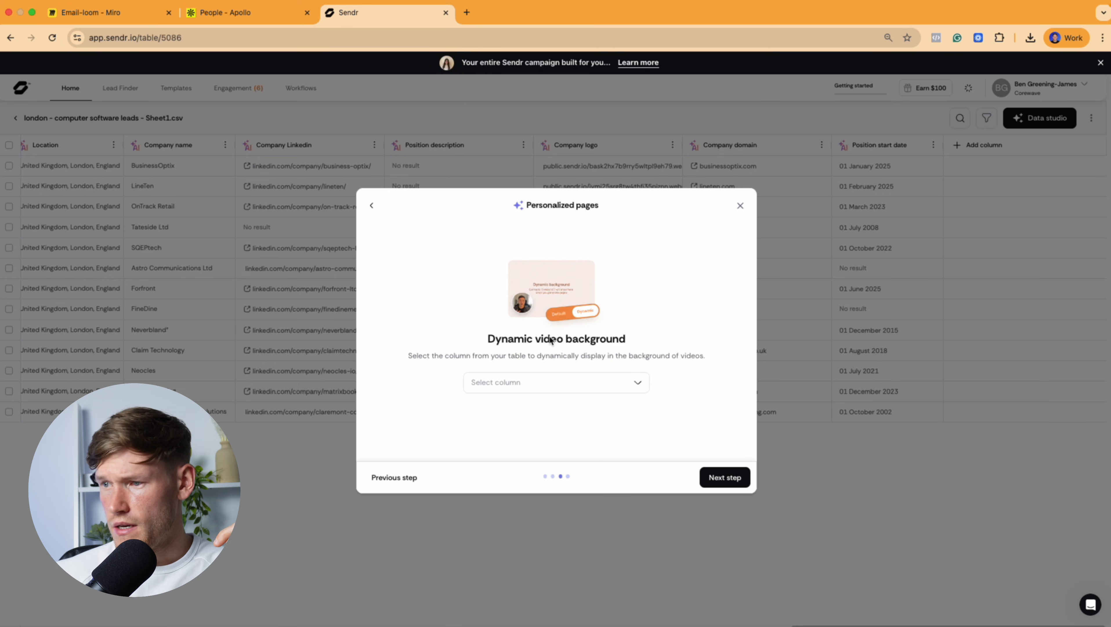
# - Set each lead's Website column as the dynamic video background and add a Dynamic GIF to the order
pyautogui.moveTo(503, 338); pyautogui.dragTo(602, 339)
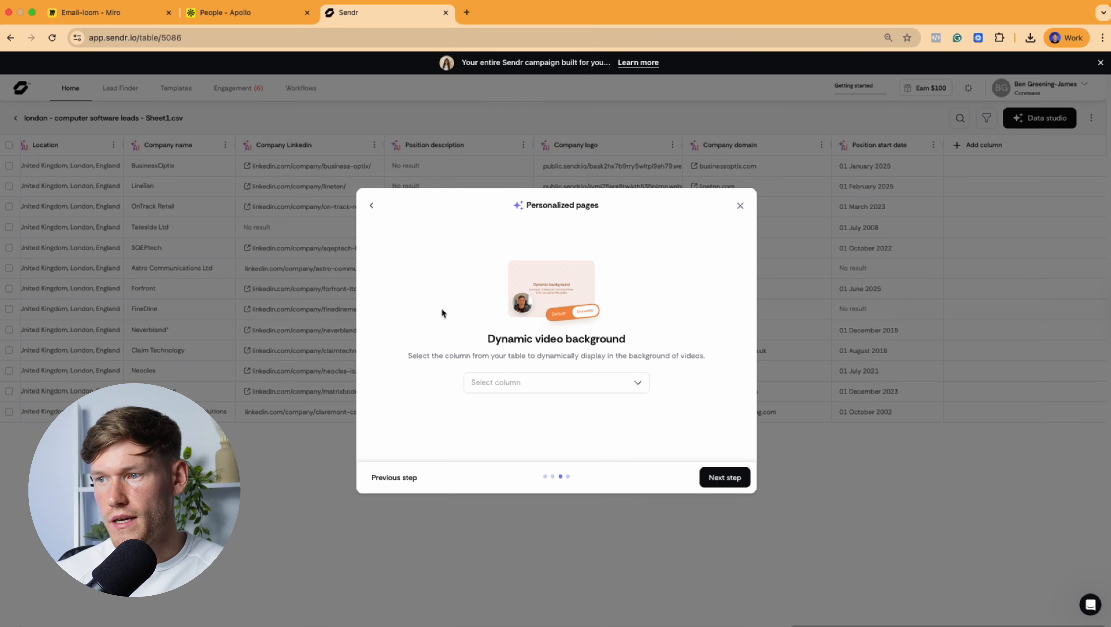
pyautogui.moveTo(529, 391)
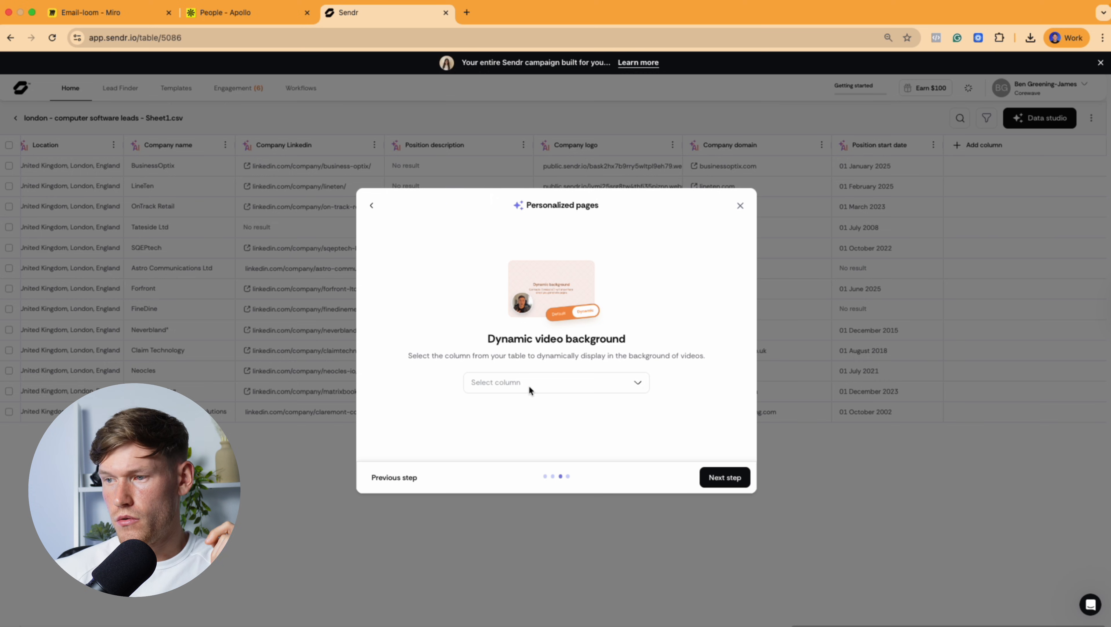
pyautogui.click(556, 382)
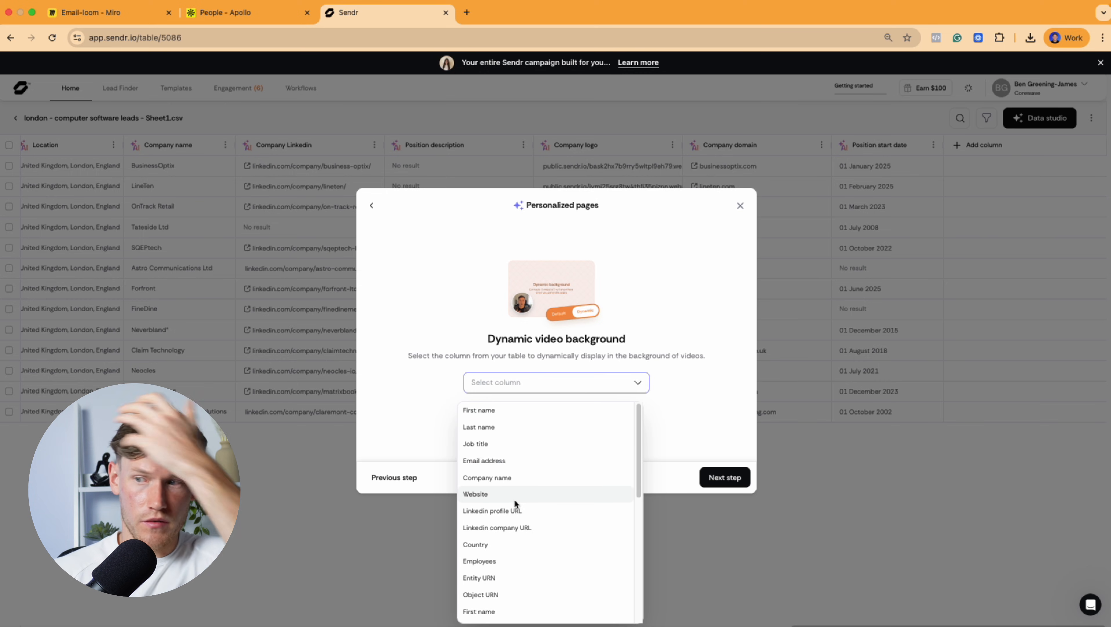
pyautogui.click(475, 494)
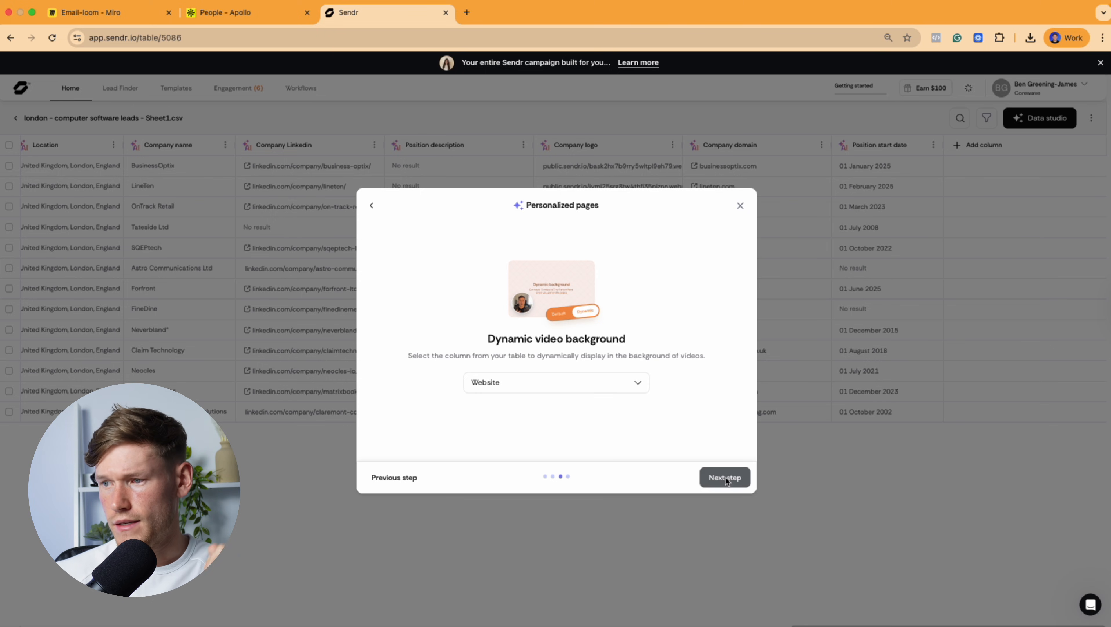
pyautogui.click(724, 477)
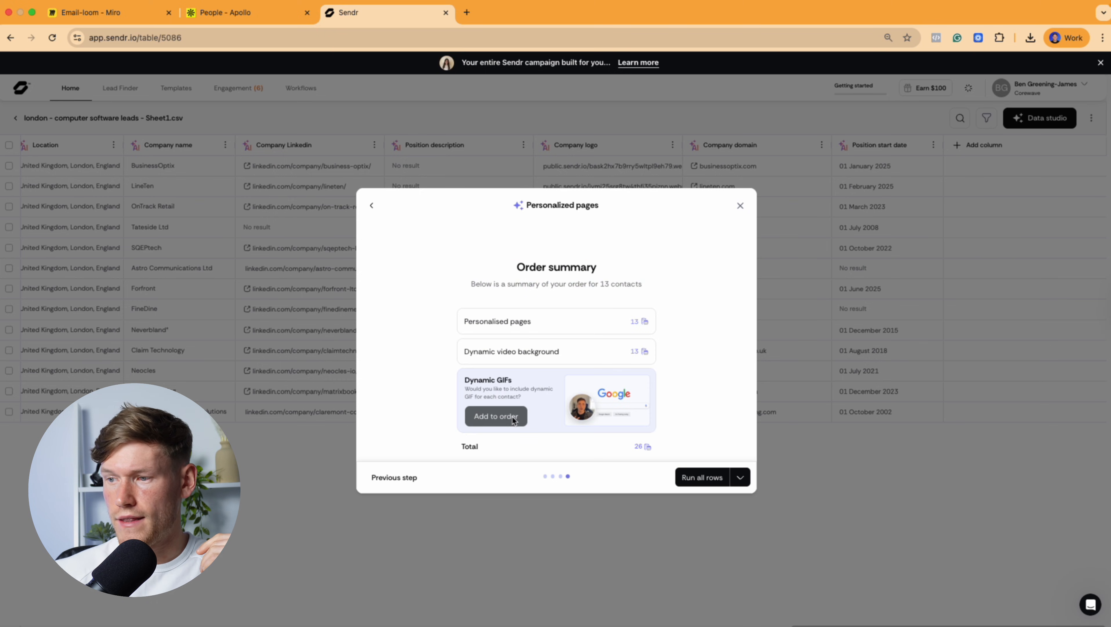
pyautogui.click(496, 416)
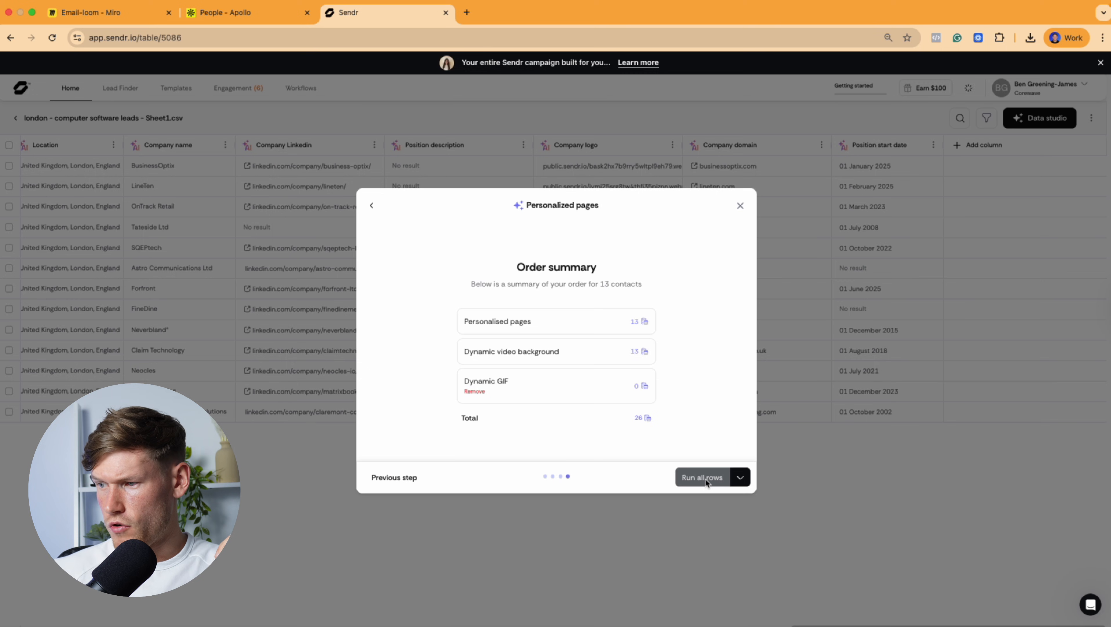
# - Run all rows, preview one lead's generated page and GIF embed, then start a new Instantly campaign
pyautogui.click(701, 476)
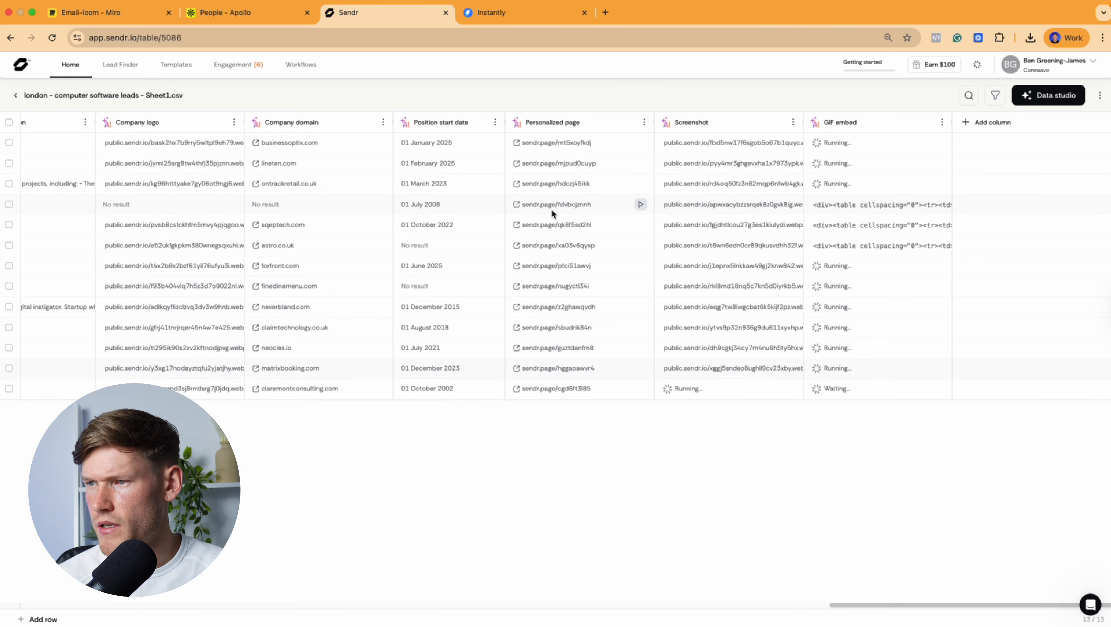
pyautogui.click(605, 13)
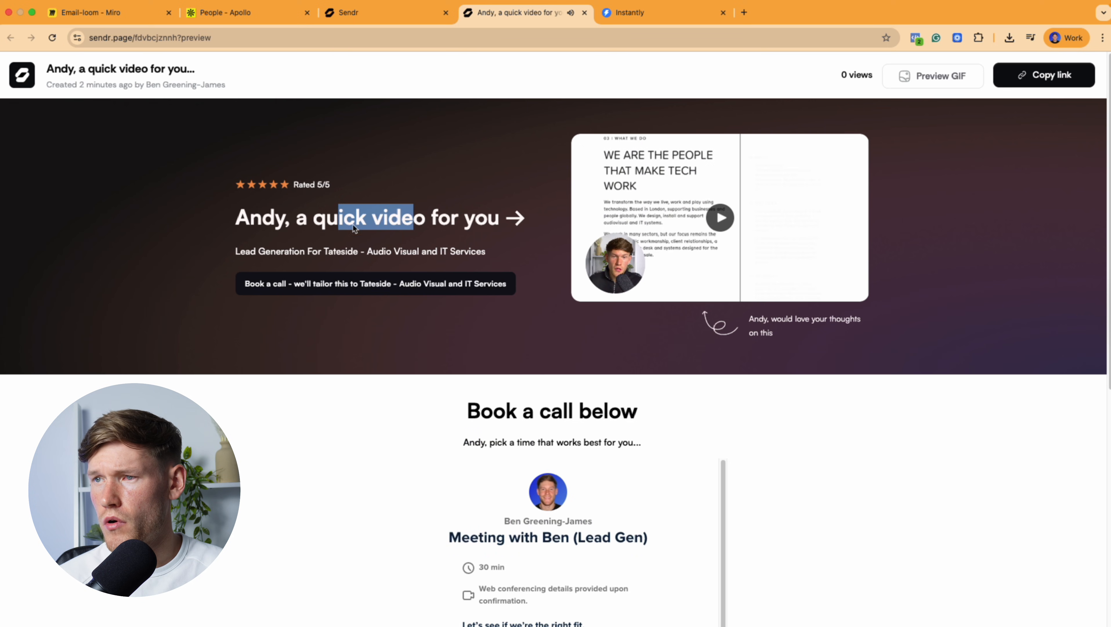
pyautogui.click(387, 12)
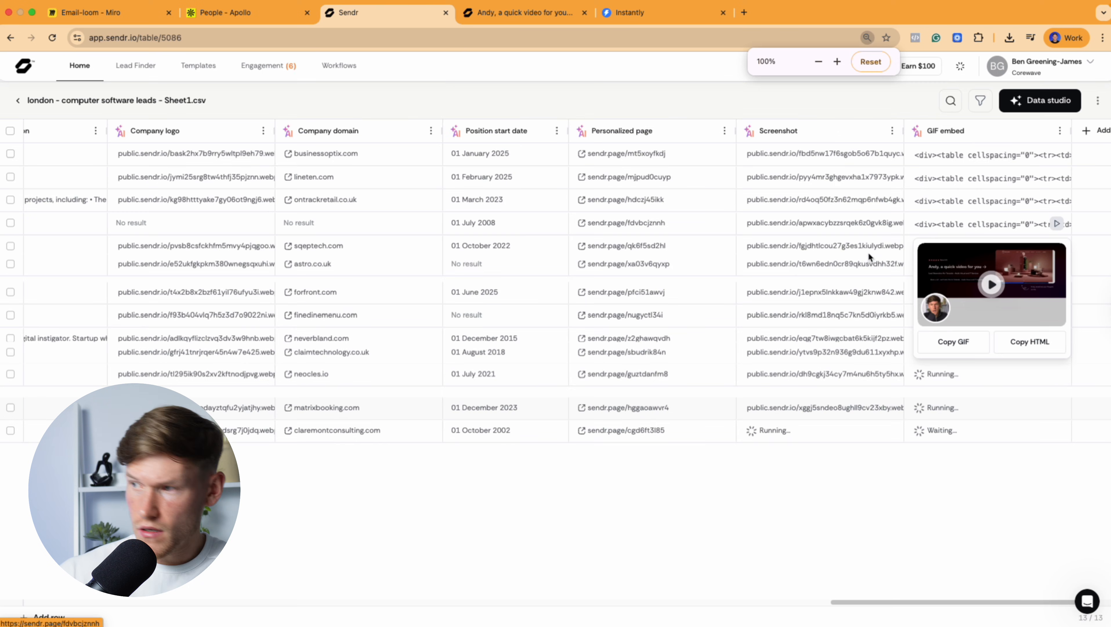
pyautogui.click(836, 61)
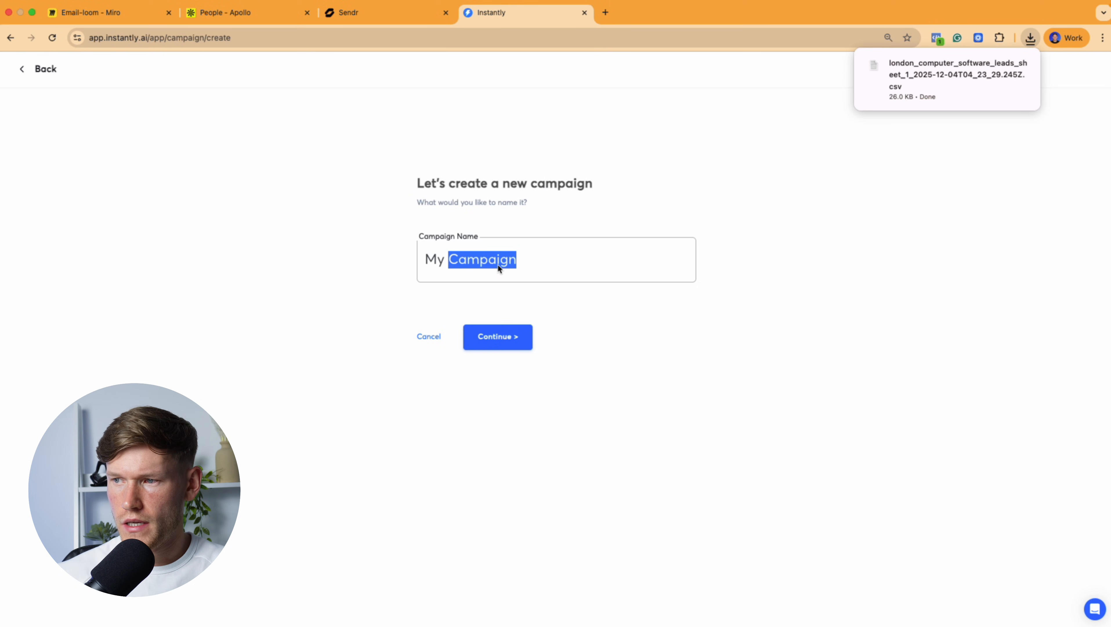
# - Name the campaign 'test' and upload the exported leads CSV
pyautogui.write('test')
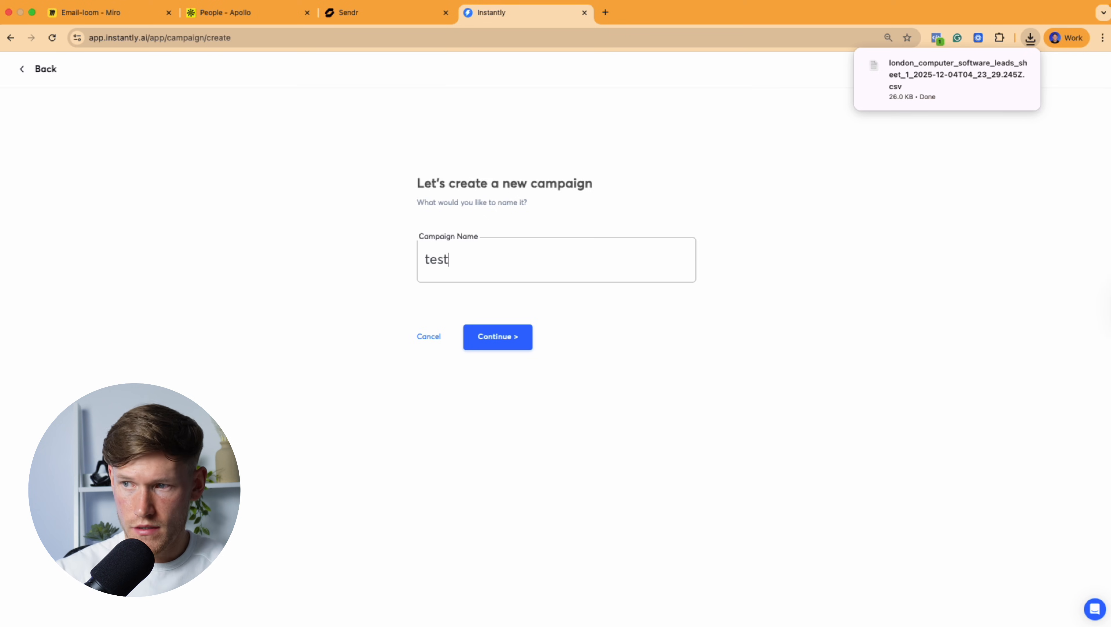
pyautogui.click(496, 337)
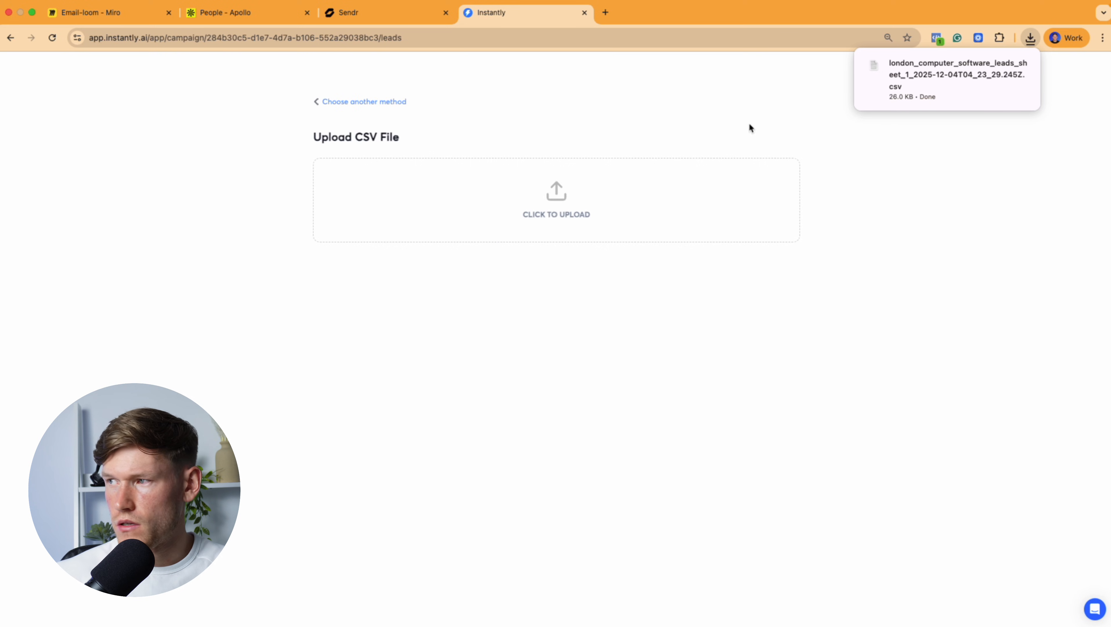
pyautogui.click(557, 200)
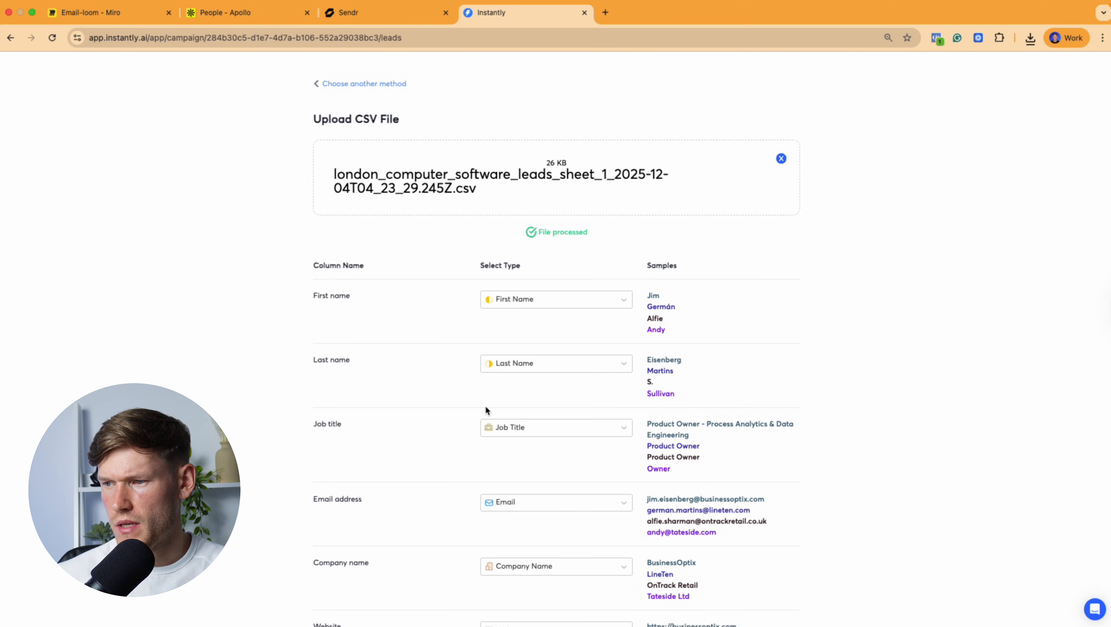
# - Map the GIF embed column as Personalization and upload all 13 lead rows
pyautogui.scroll(-3)
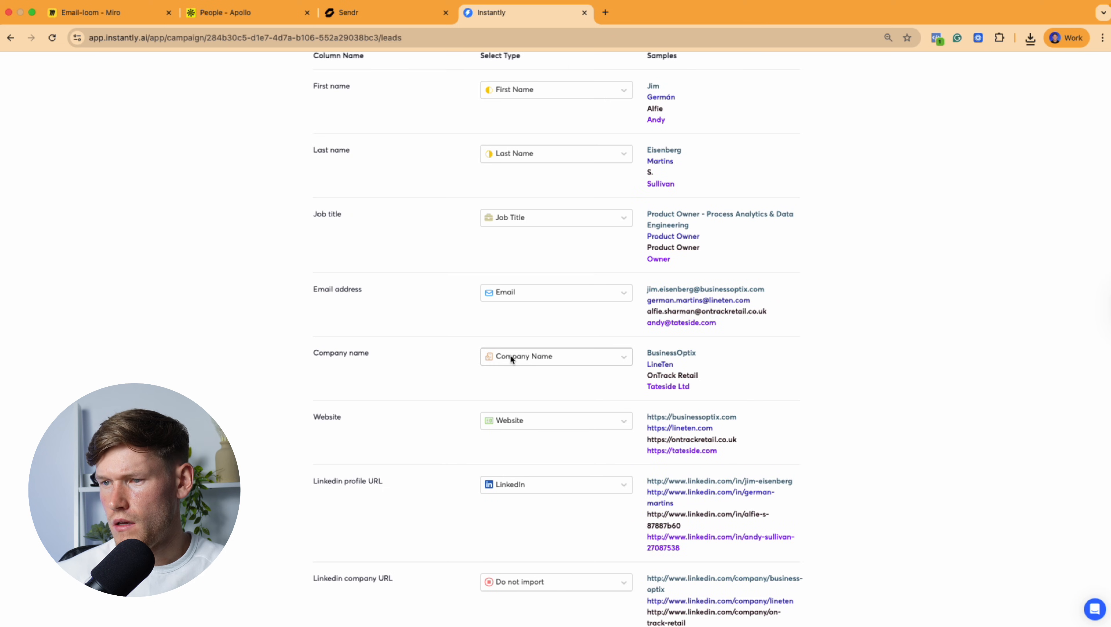
pyautogui.scroll(-3)
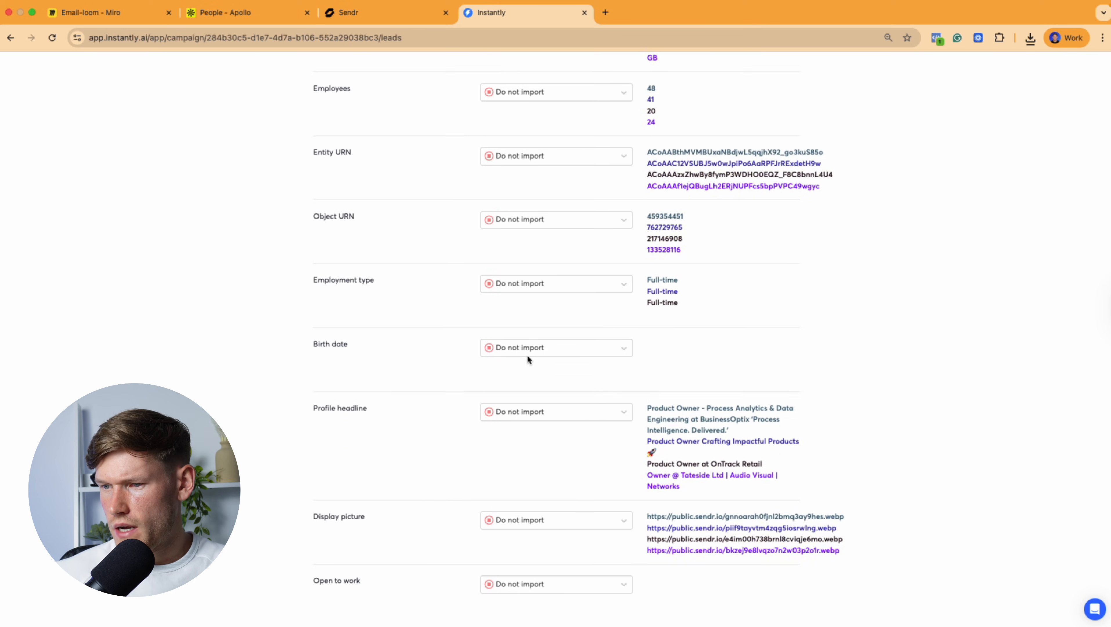
pyautogui.scroll(-3)
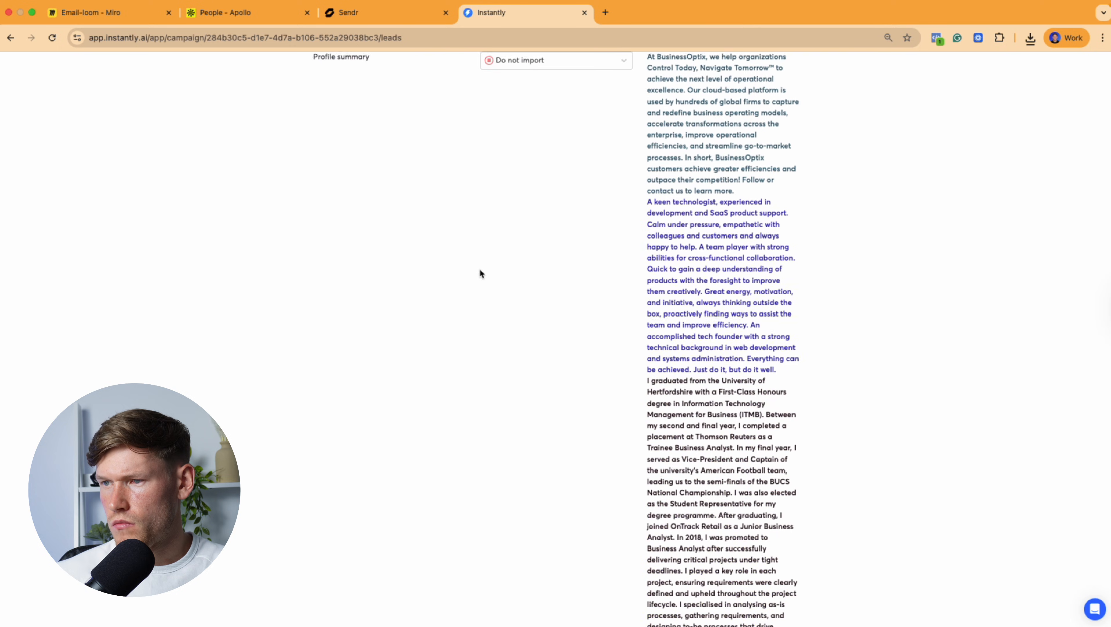
pyautogui.scroll(-3)
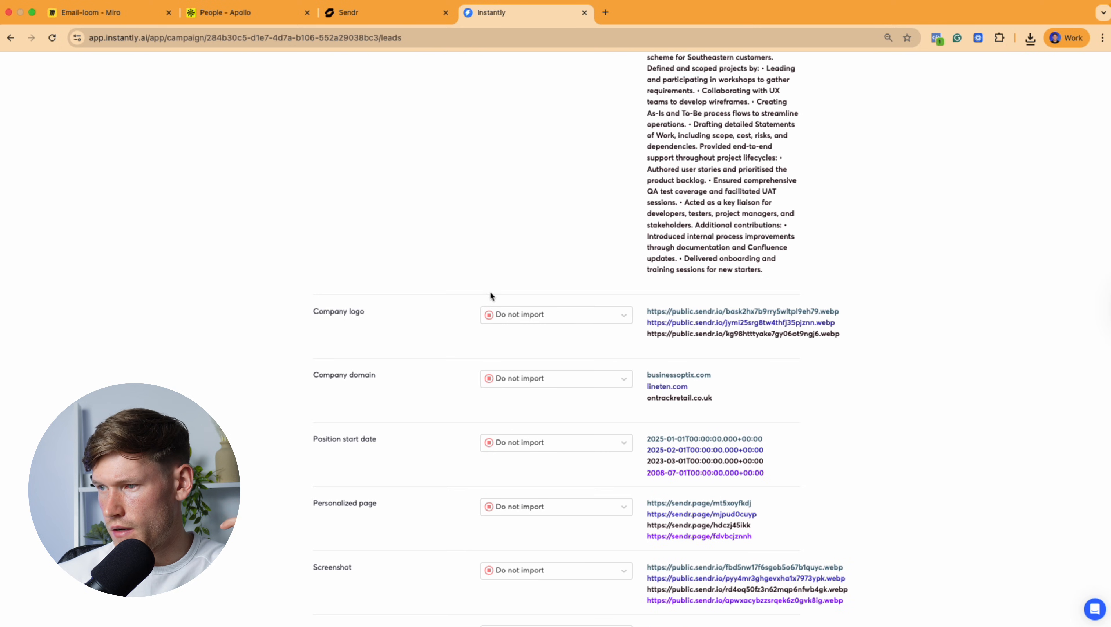
pyautogui.scroll(-3)
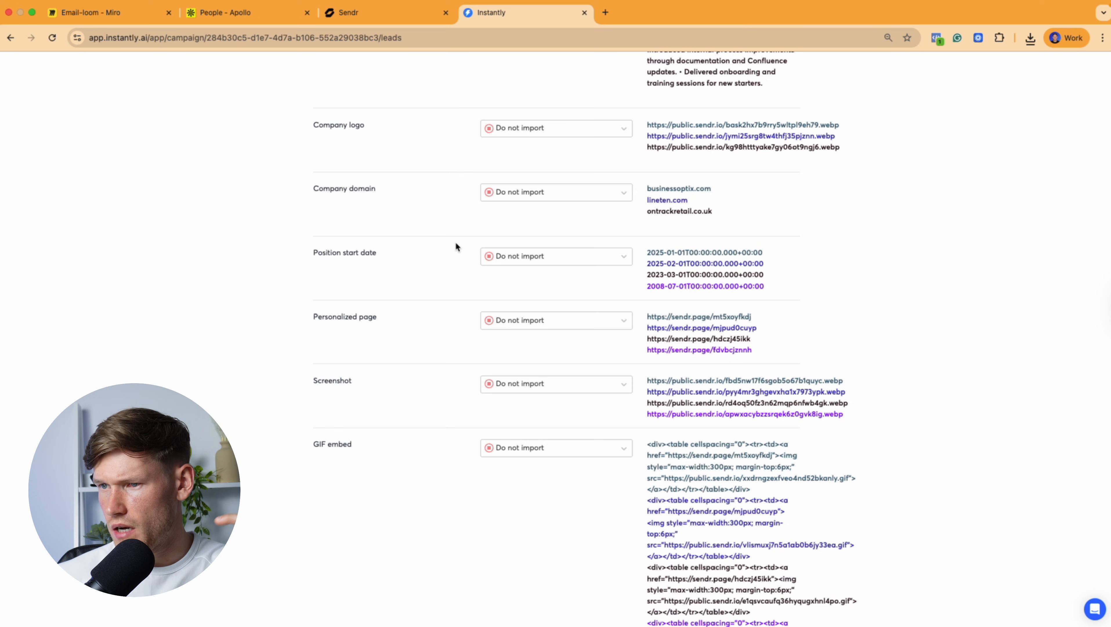
pyautogui.click(556, 383)
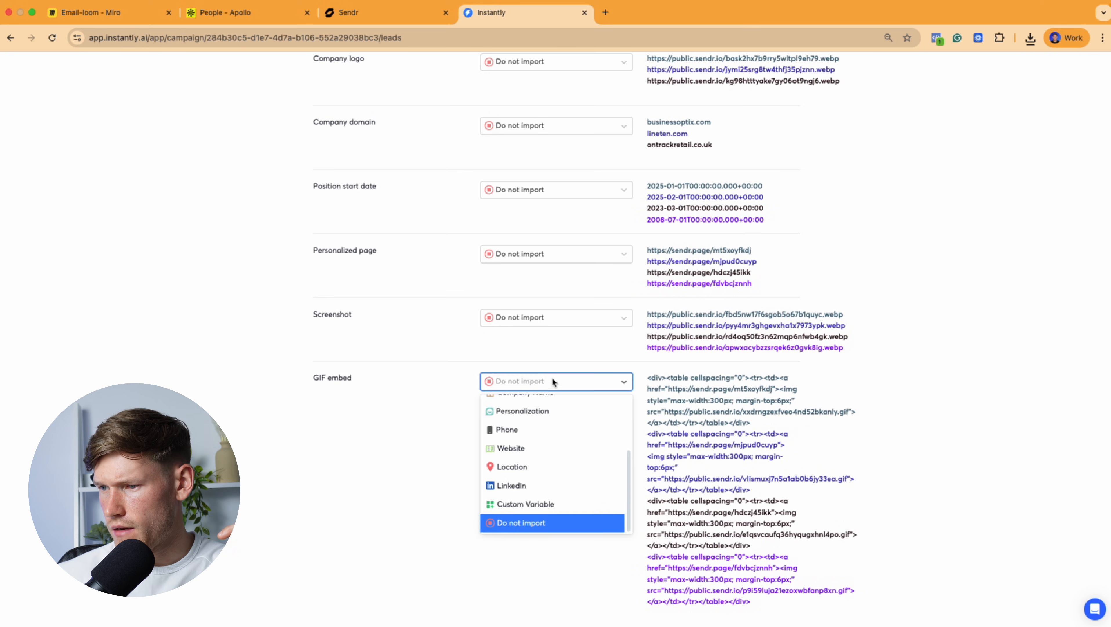
pyautogui.click(519, 410)
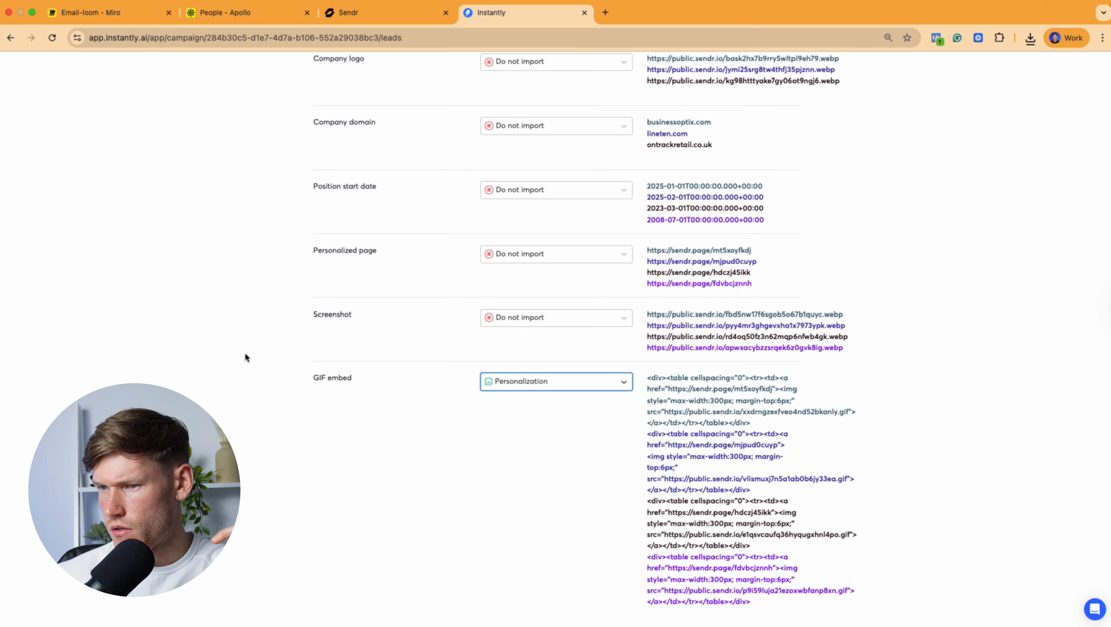
pyautogui.click(556, 253)
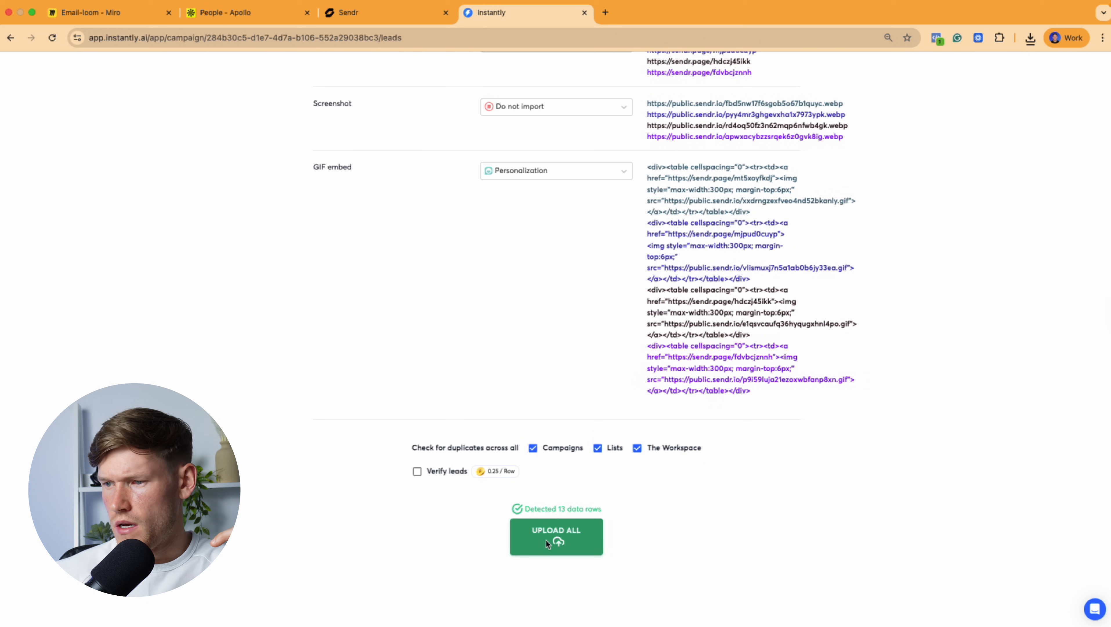
pyautogui.click(556, 536)
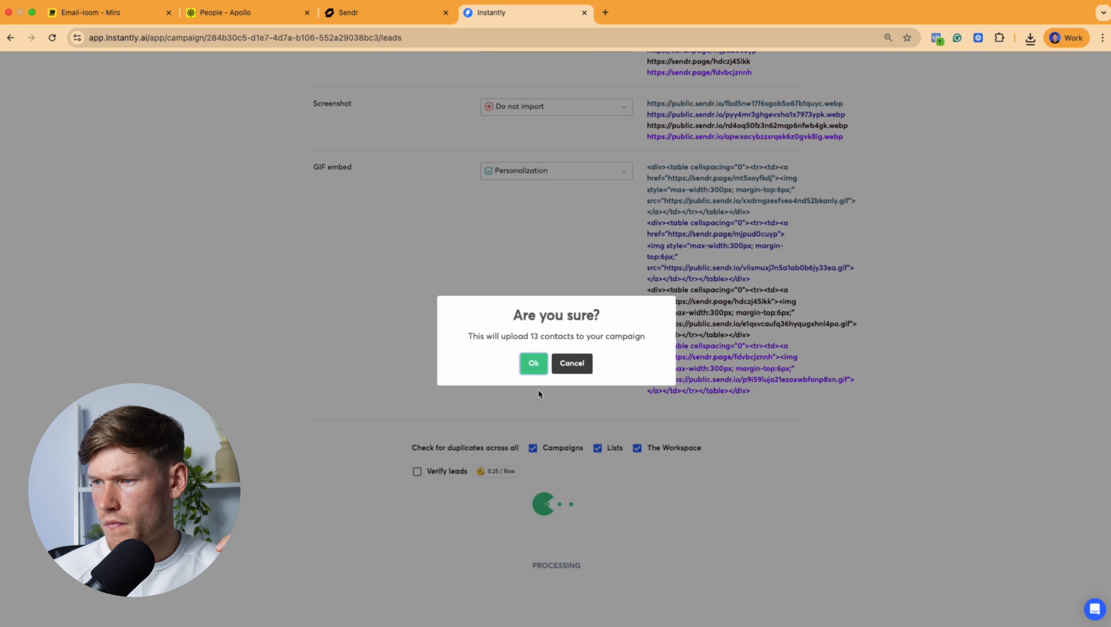
pyautogui.click(532, 363)
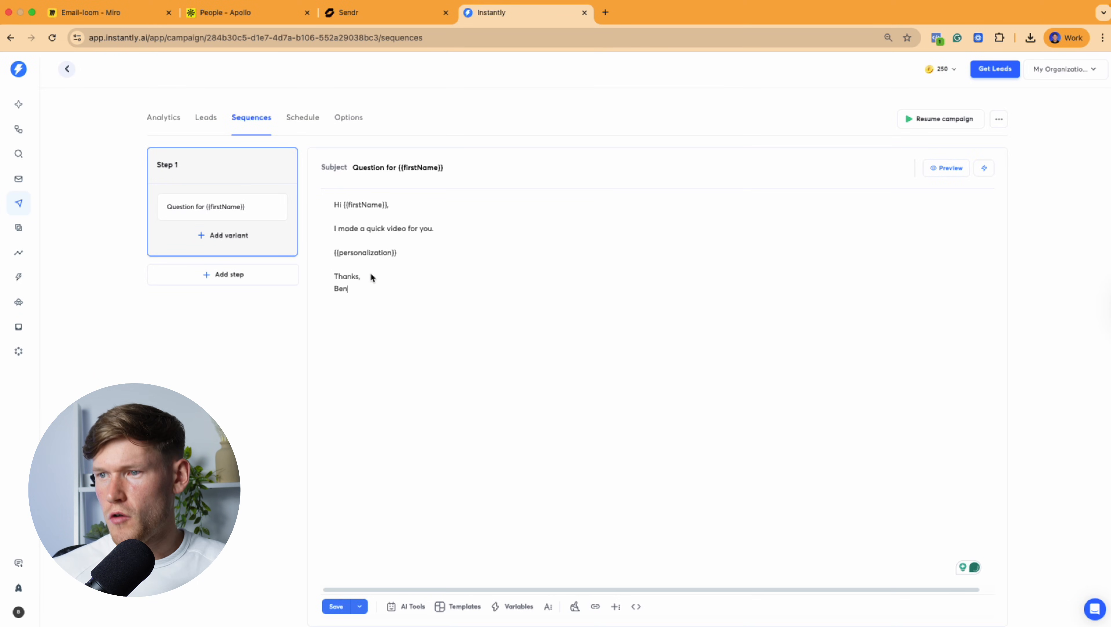
pyautogui.moveTo(398, 256)
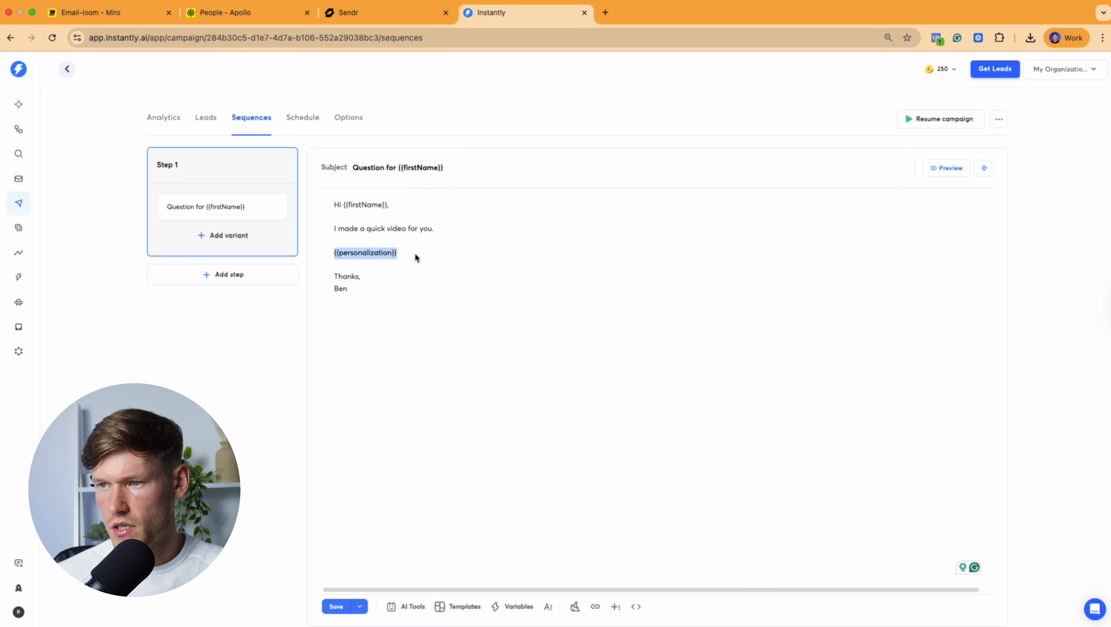
# - Keep {{personalization}} in the step-one email body, preview it and send yourself a test email
pyautogui.write('{')
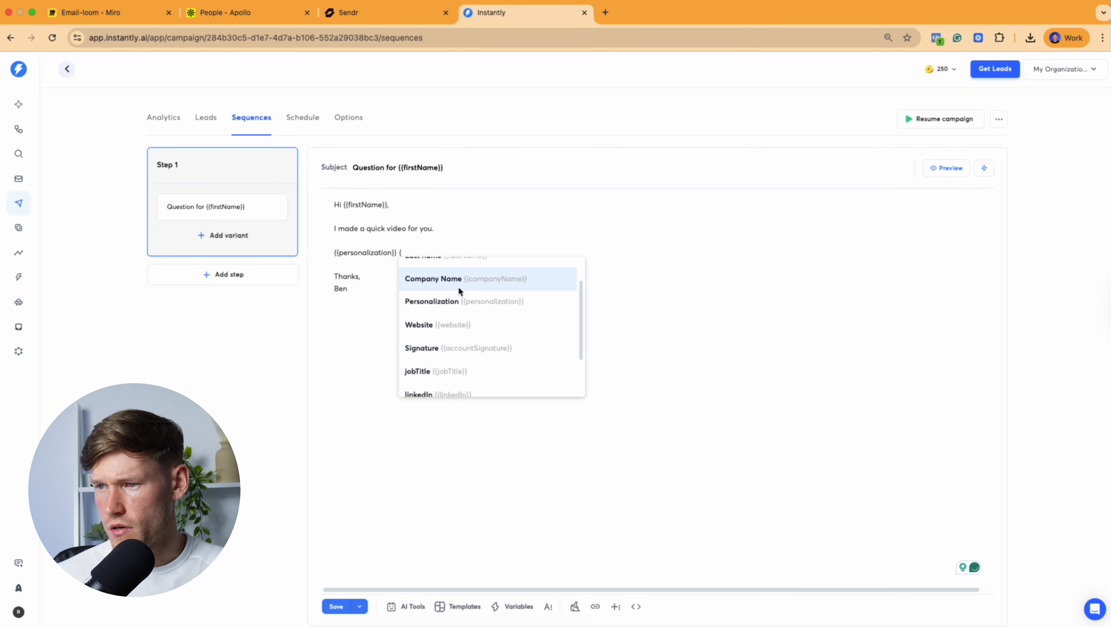
pyautogui.click(431, 301)
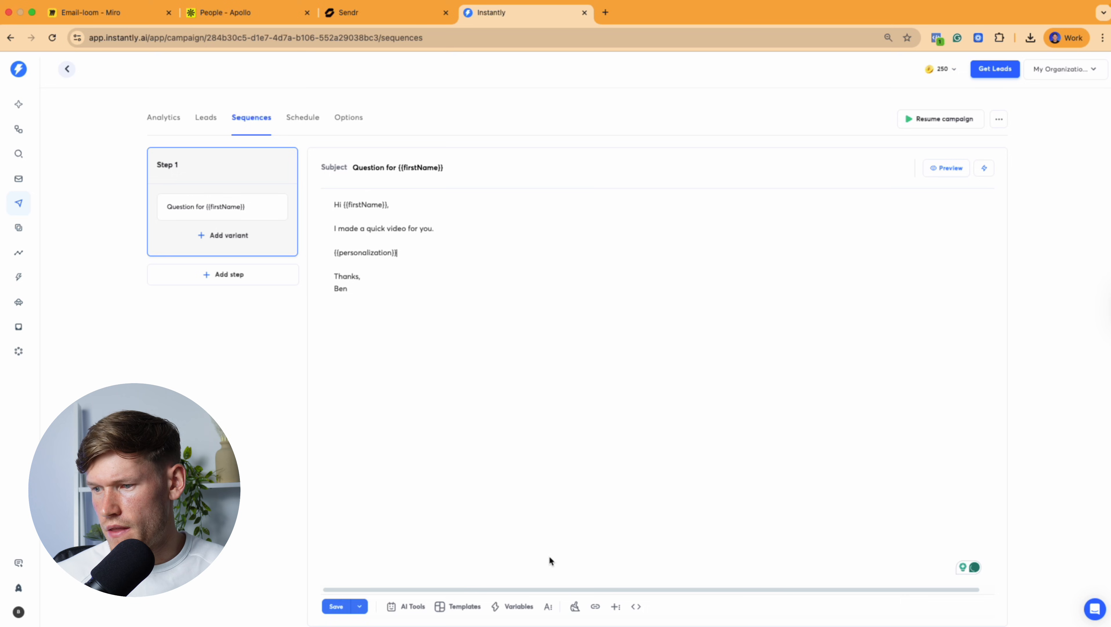
pyautogui.click(947, 168)
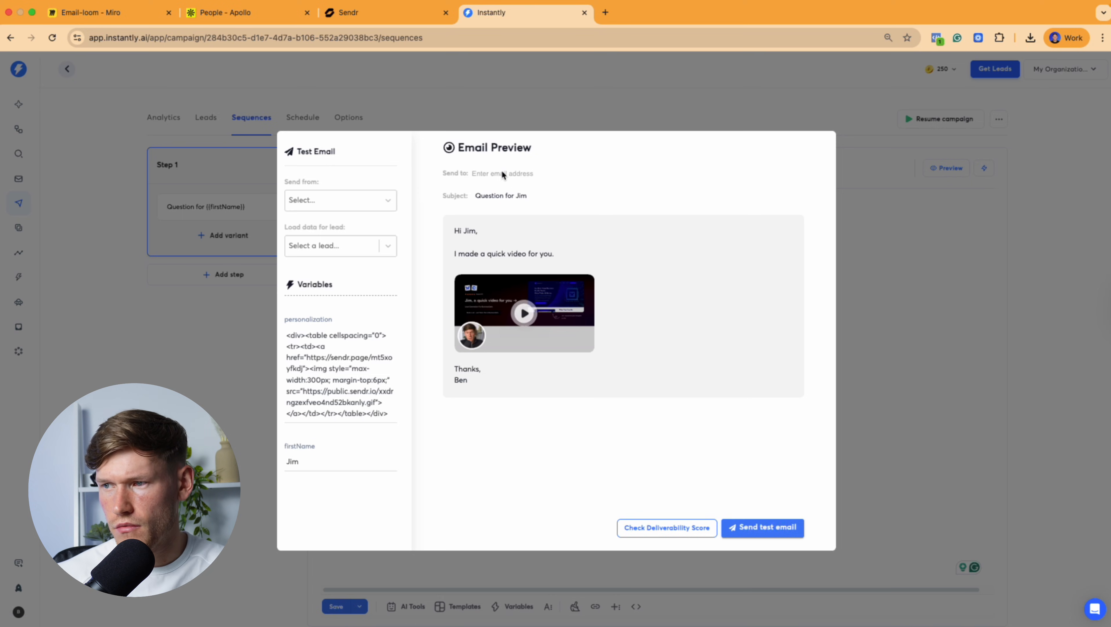
pyautogui.click(663, 12)
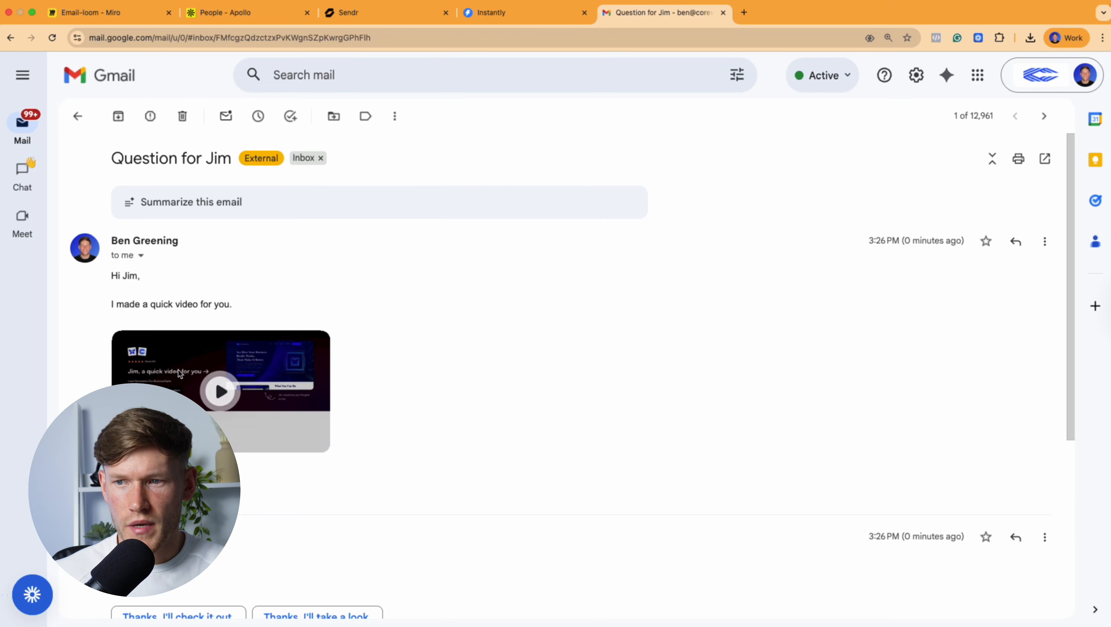
pyautogui.moveTo(259, 320)
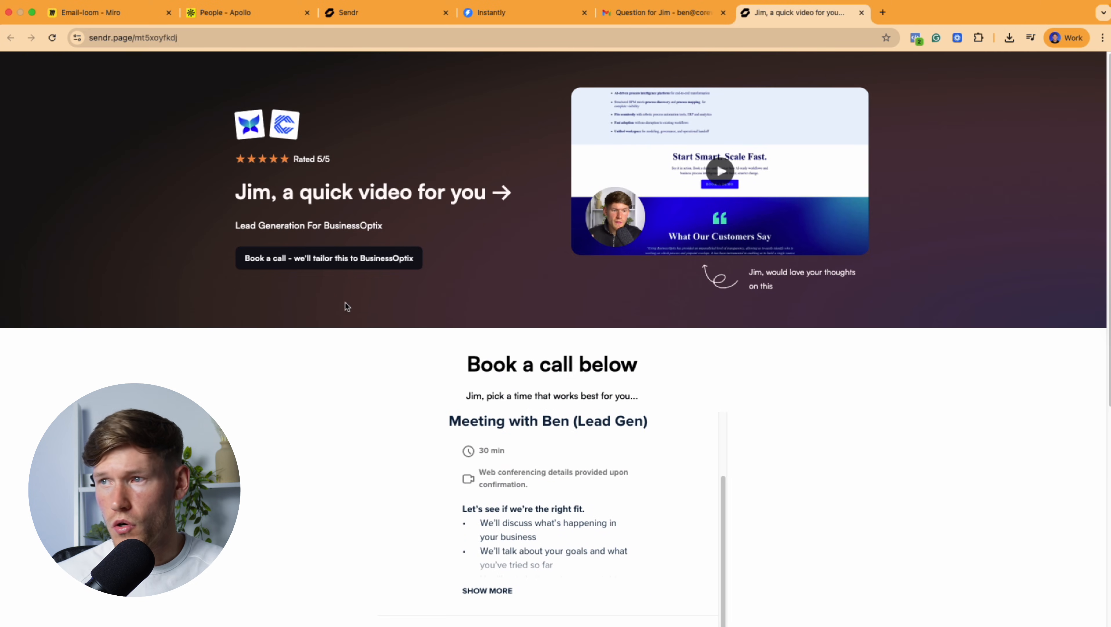
pyautogui.moveTo(400, 108)
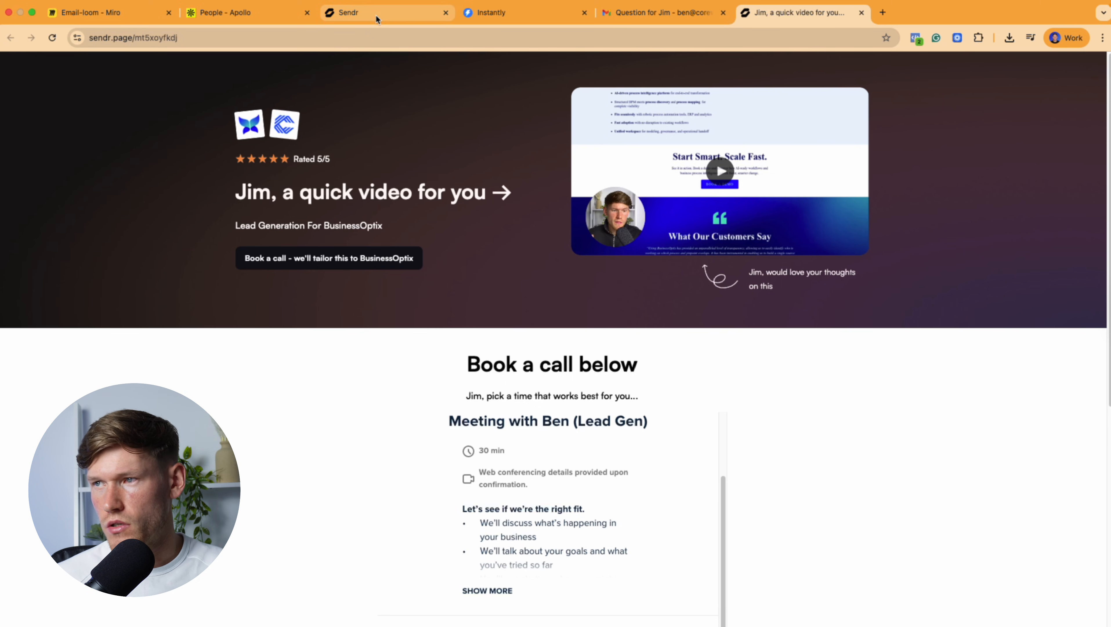
pyautogui.moveTo(376, 12)
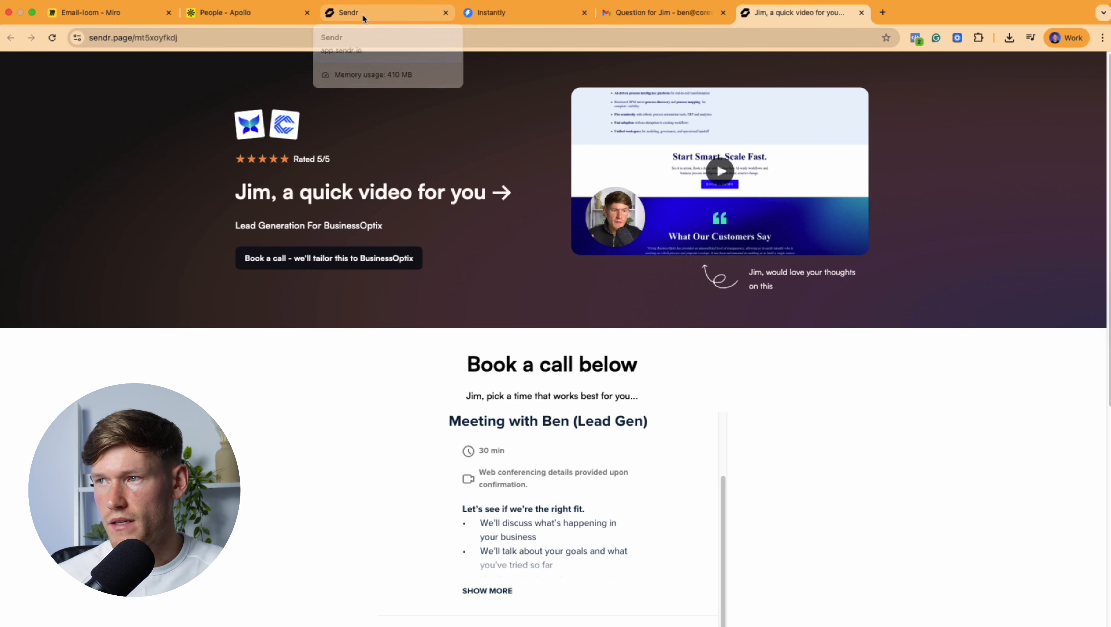
pyautogui.moveTo(518, 149)
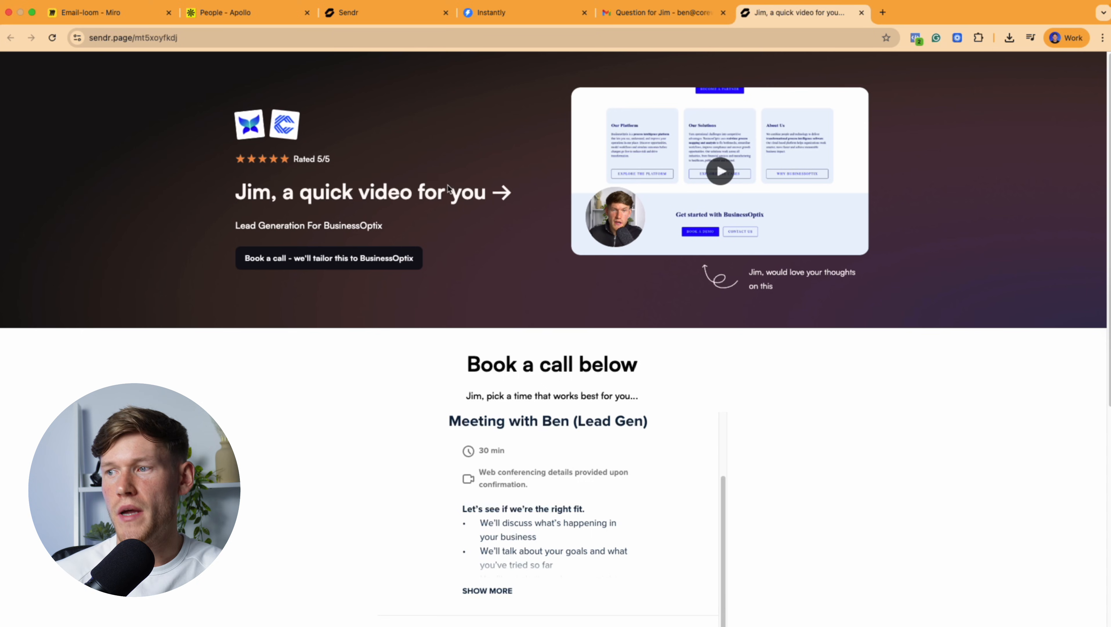
pyautogui.moveTo(435, 171)
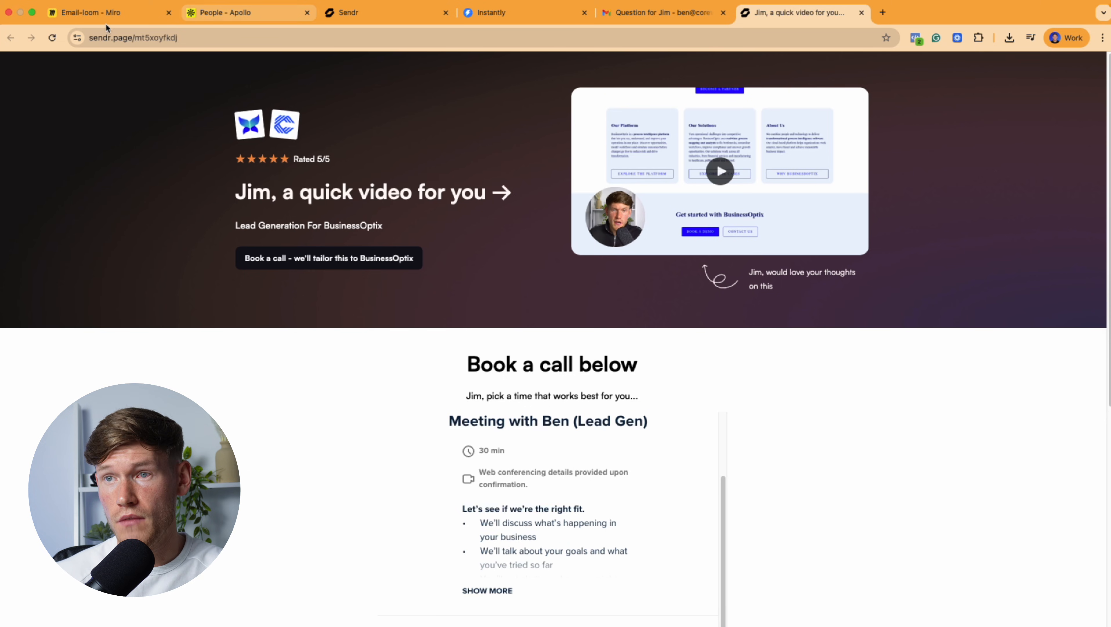
# - Switch back to the Email-loom Miro board showing the outreach flow and example responses
pyautogui.click(109, 12)
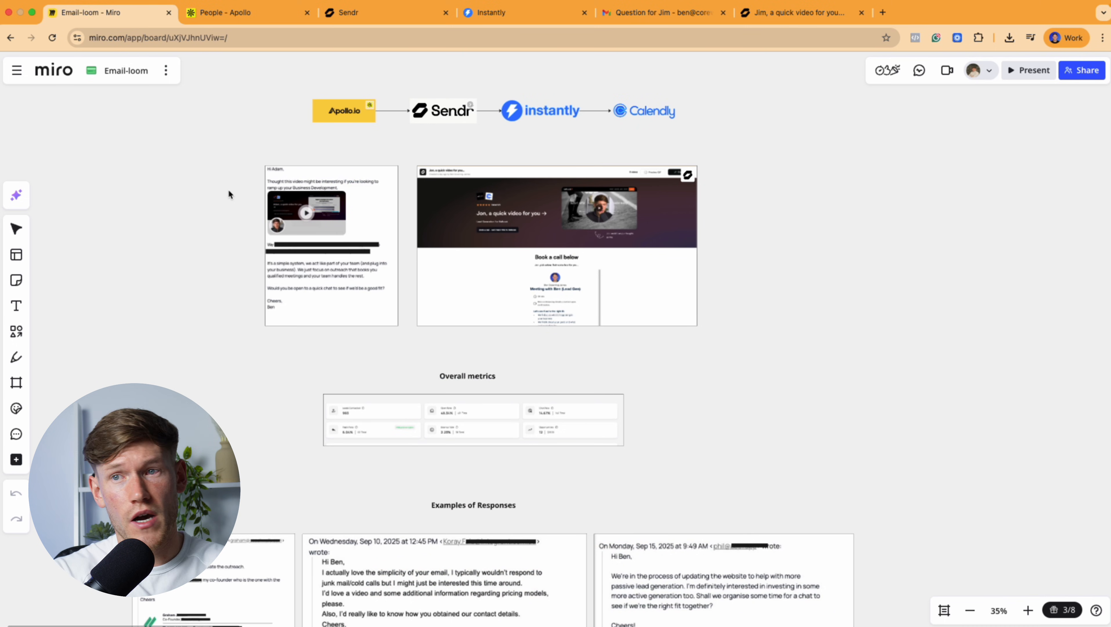
pyautogui.moveTo(223, 206)
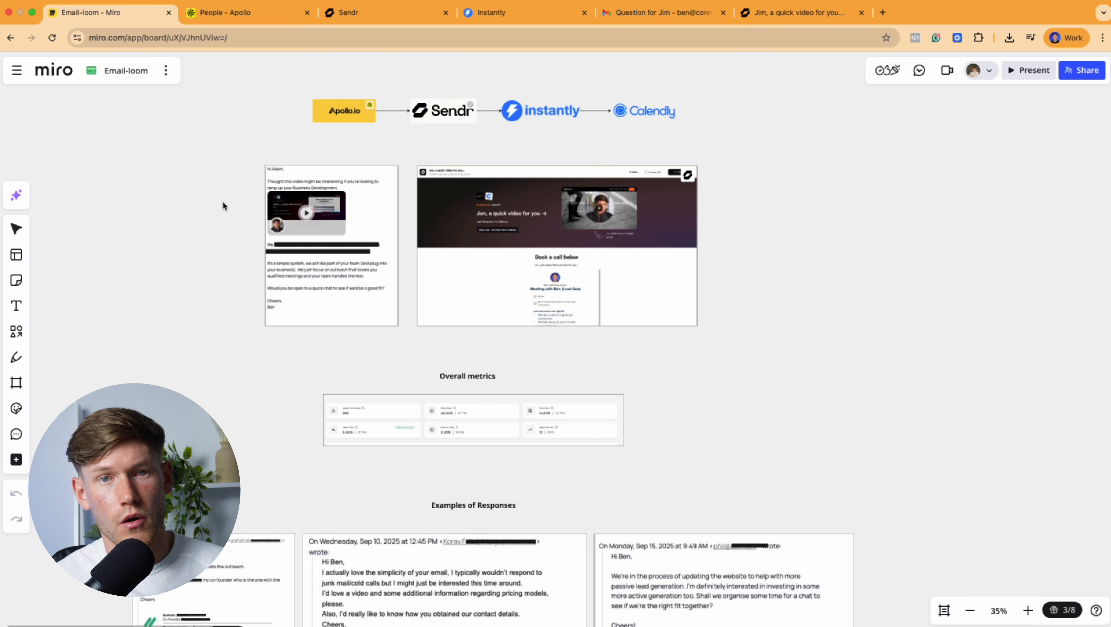